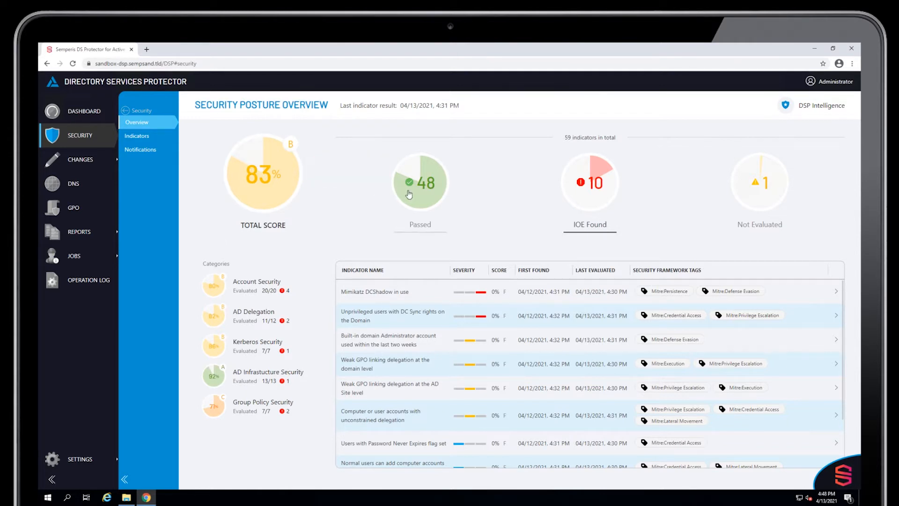
{"action": "mouse_move", "coordinate": [604, 188]}
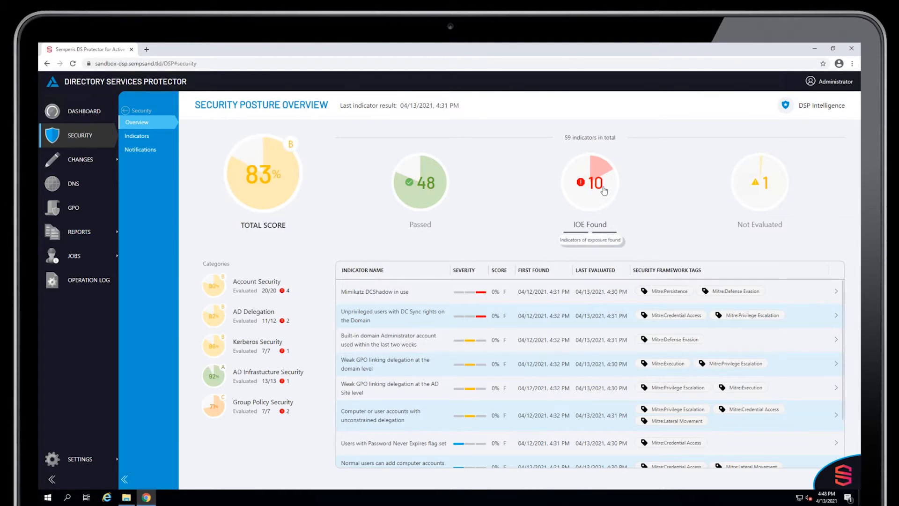
{"action": "mouse_move", "coordinate": [735, 194]}
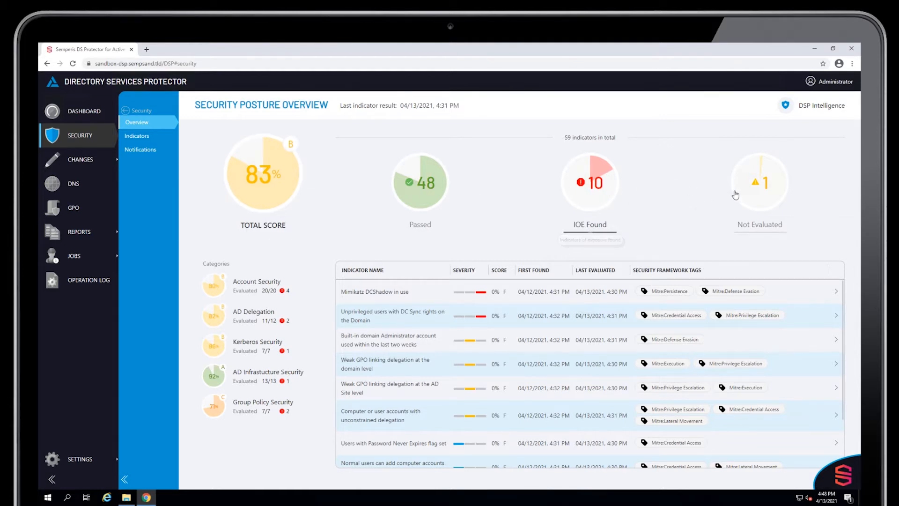
{"action": "mouse_move", "coordinate": [682, 192]}
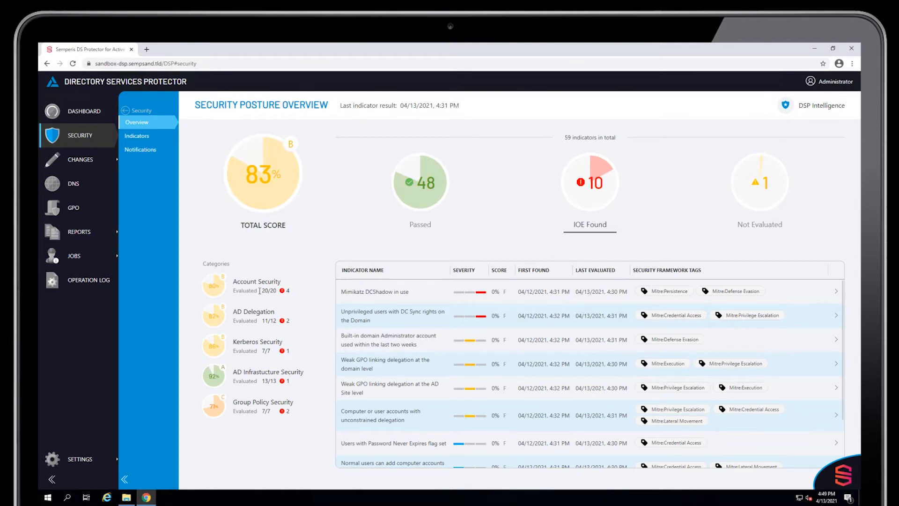
- Sort the 10 indicator exposures by First Found date, newest first
{"action": "double_click", "coordinate": [268, 290]}
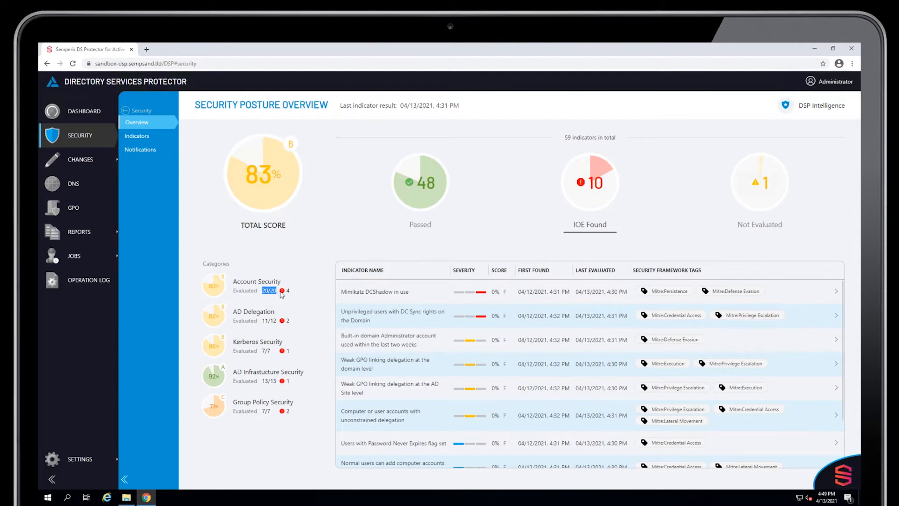
{"action": "mouse_move", "coordinate": [287, 294]}
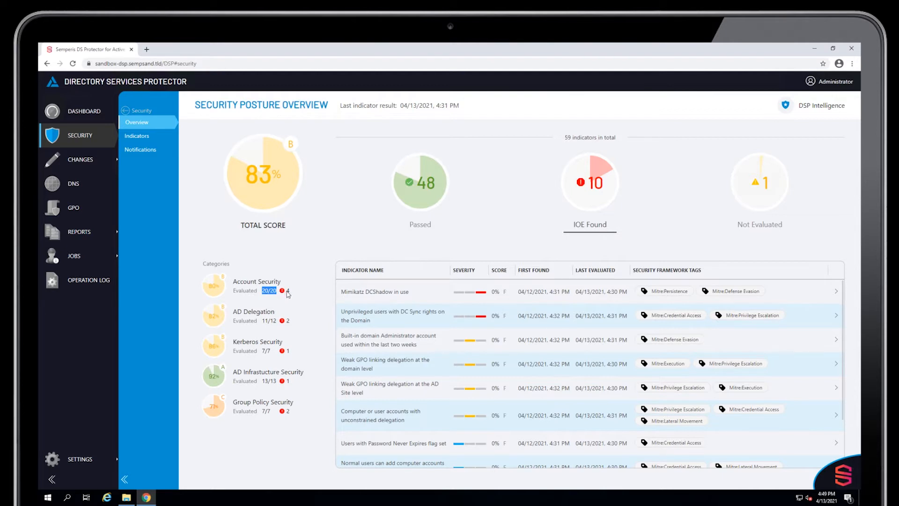
{"action": "mouse_move", "coordinate": [297, 290]}
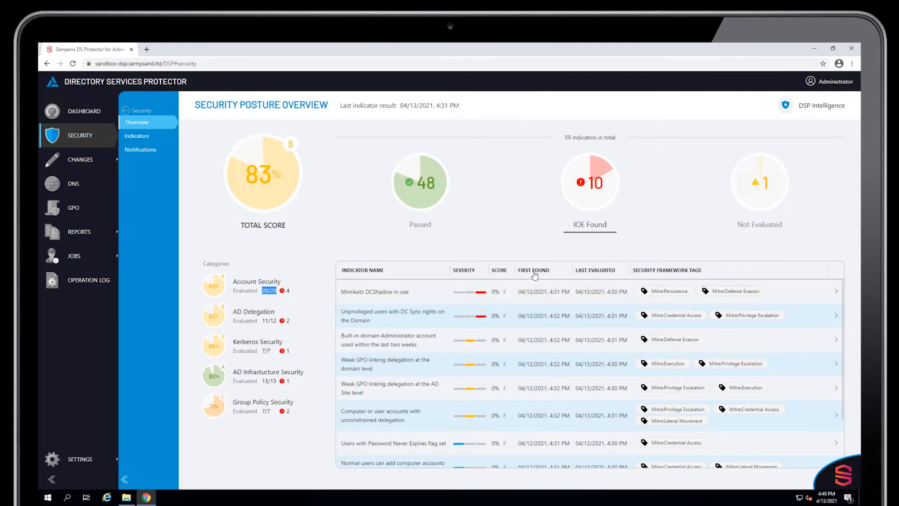
{"action": "left_click", "coordinate": [535, 271]}
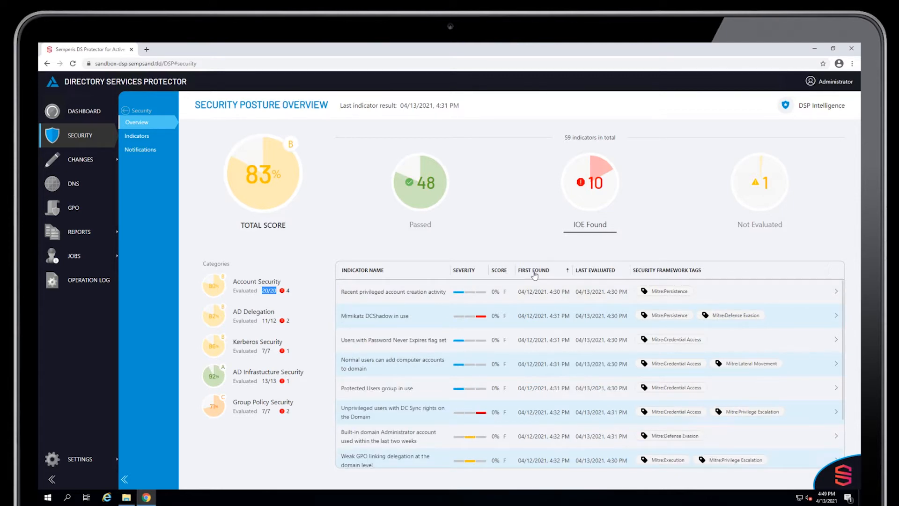
{"action": "left_click", "coordinate": [534, 270]}
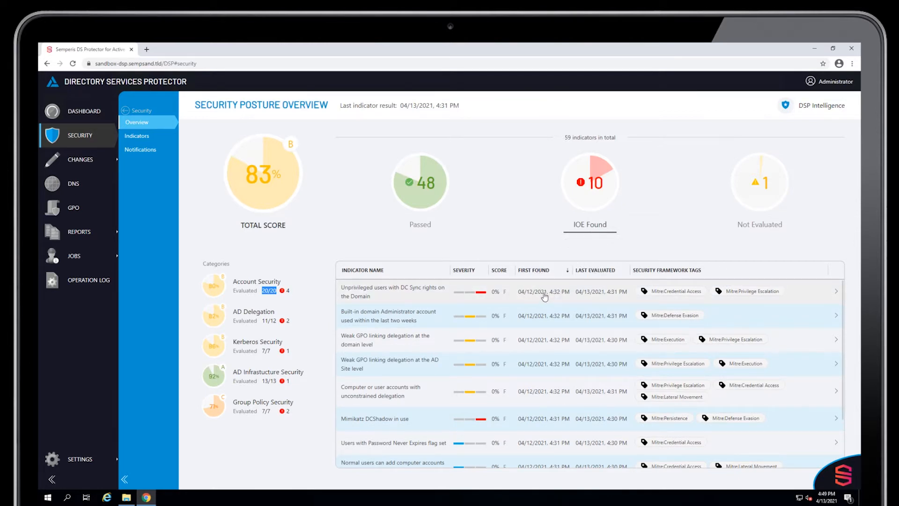
{"action": "mouse_move", "coordinate": [536, 276]}
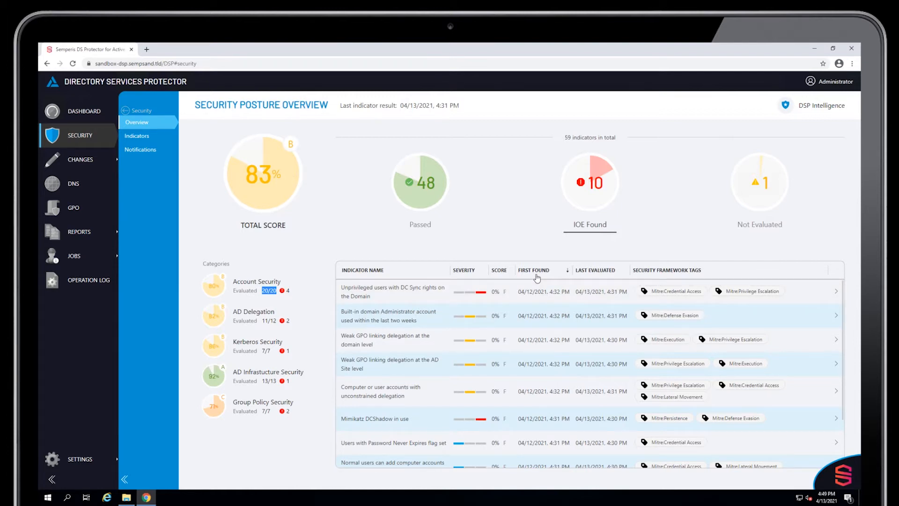
{"action": "mouse_move", "coordinate": [601, 276]}
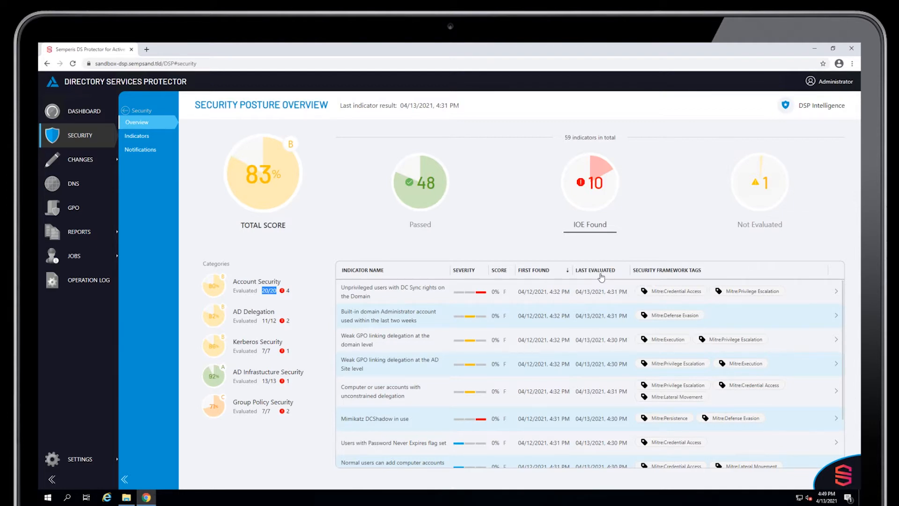
{"action": "mouse_move", "coordinate": [653, 274]}
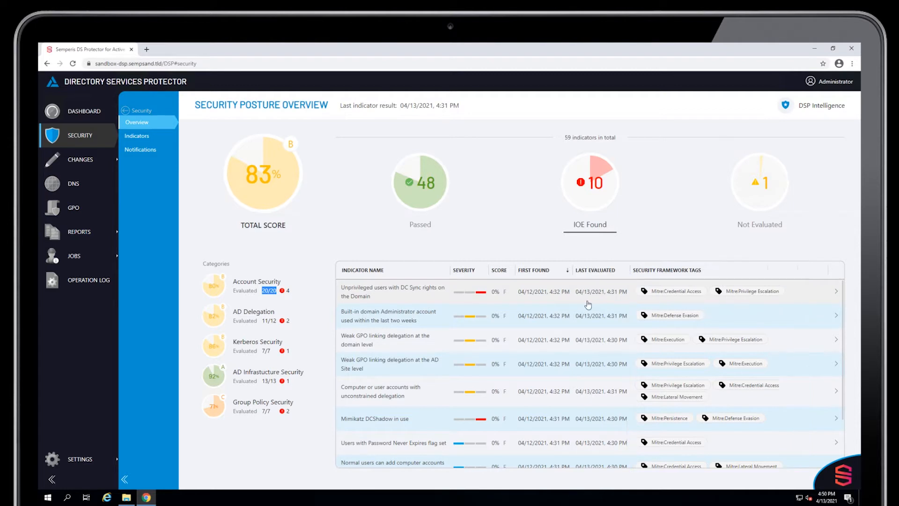
{"action": "mouse_move", "coordinate": [378, 293]}
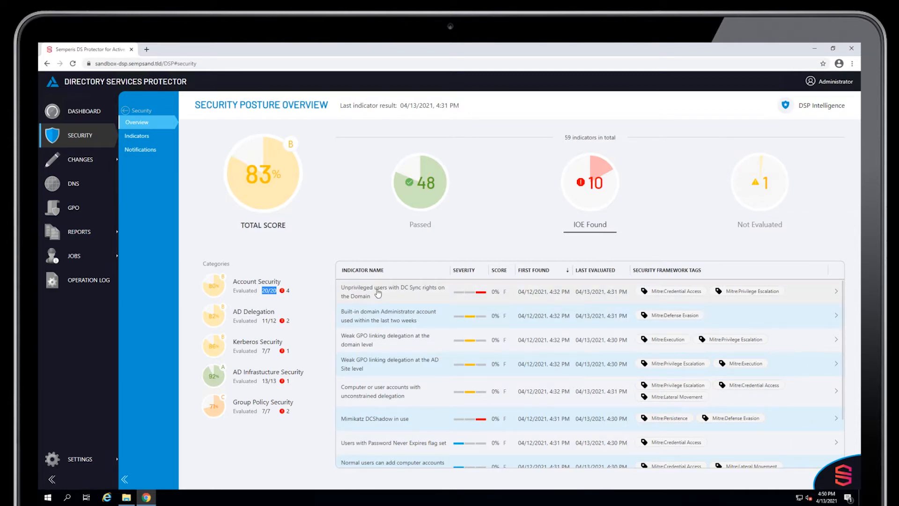
{"action": "mouse_move", "coordinate": [137, 191]}
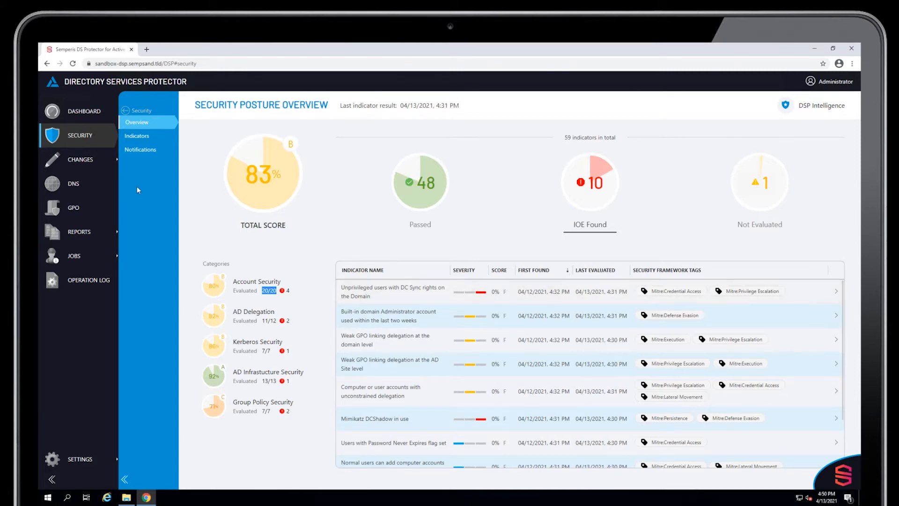
- Show all 59 security indicators from the Indicators page under Security
{"action": "left_click", "coordinate": [136, 136]}
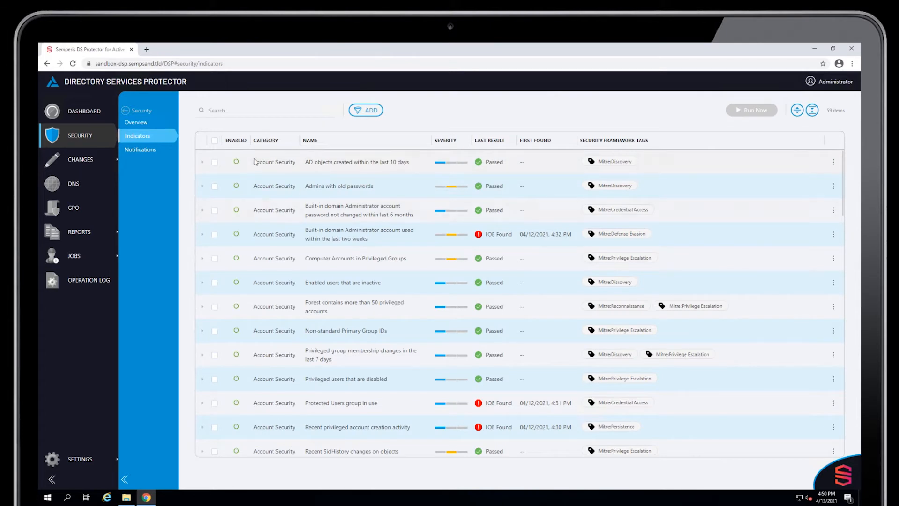
{"action": "mouse_move", "coordinate": [246, 146]}
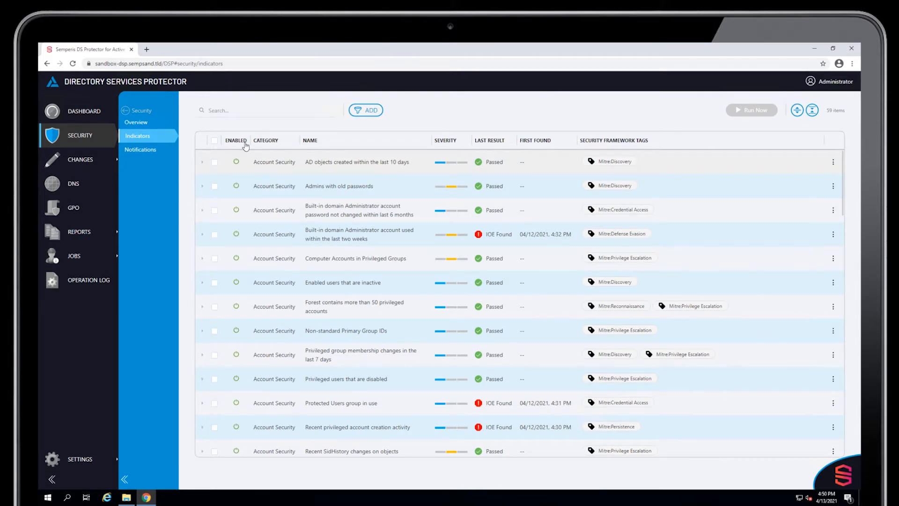
{"action": "mouse_move", "coordinate": [322, 142]}
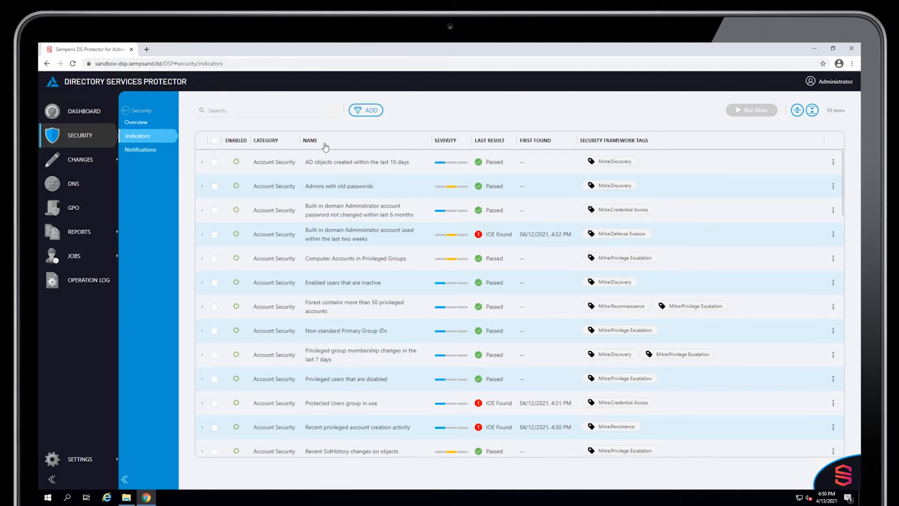
- Add a Severity filter for Critical, narrowing the list to 5 indicators
{"action": "left_click", "coordinate": [366, 111]}
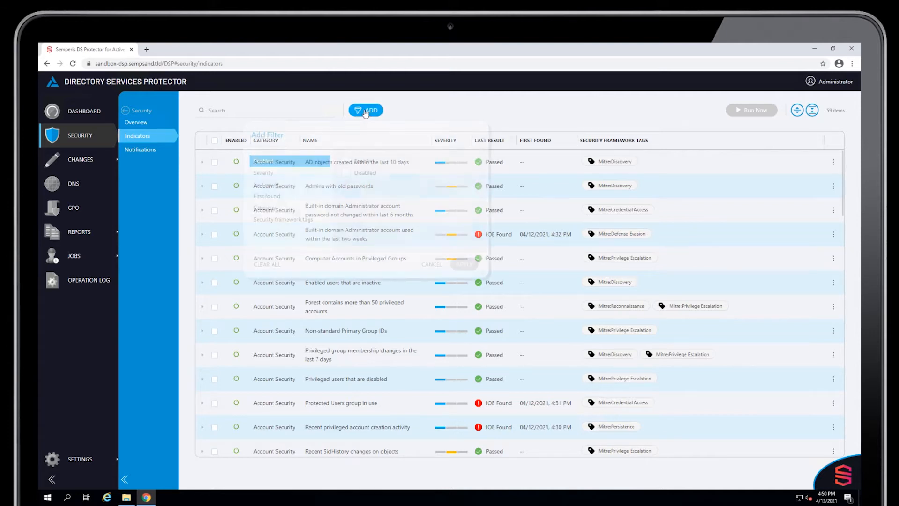
{"action": "left_click", "coordinate": [366, 110]}
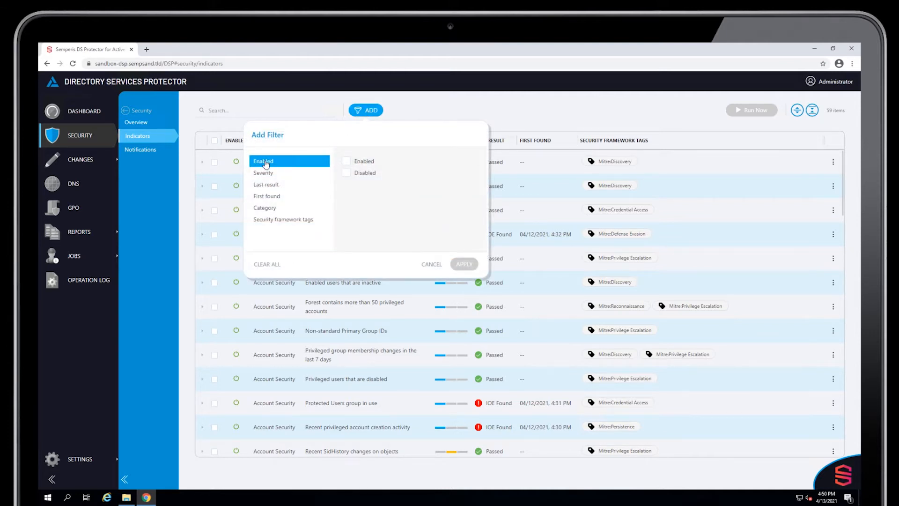
{"action": "mouse_move", "coordinate": [342, 185]}
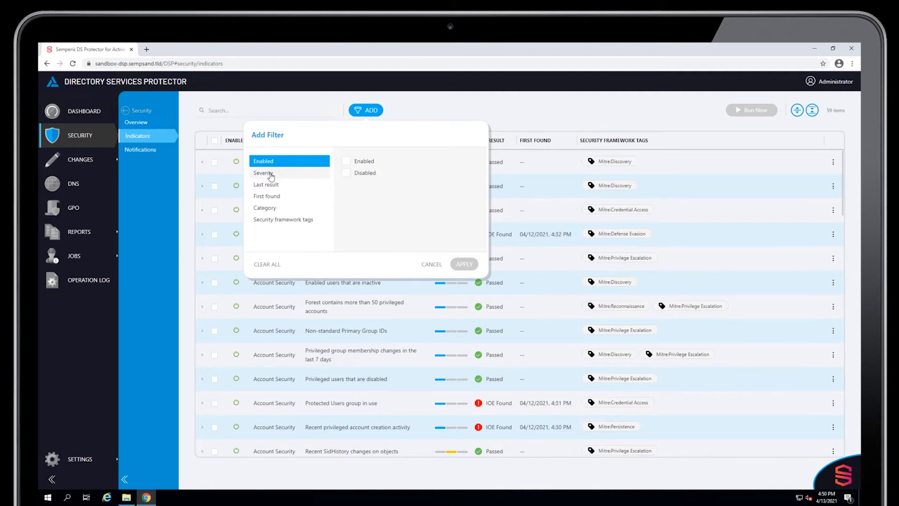
{"action": "left_click", "coordinate": [263, 173]}
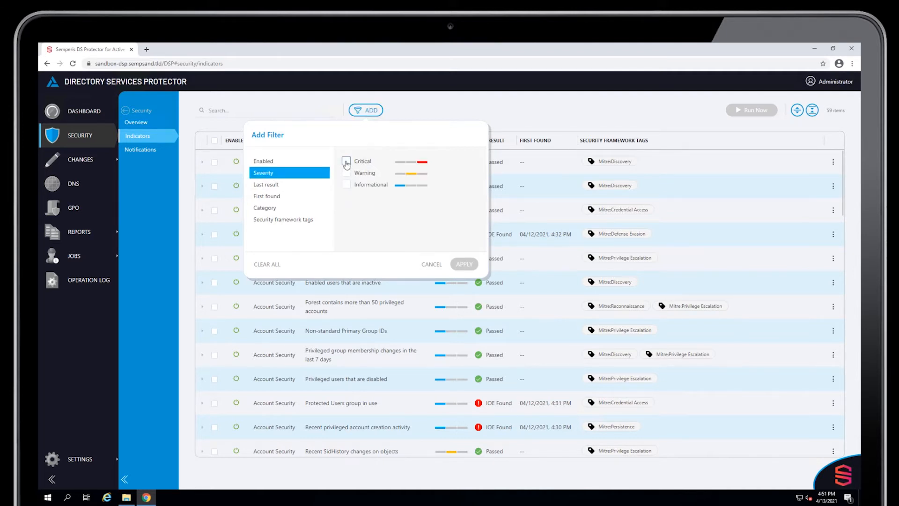
{"action": "left_click", "coordinate": [346, 161]}
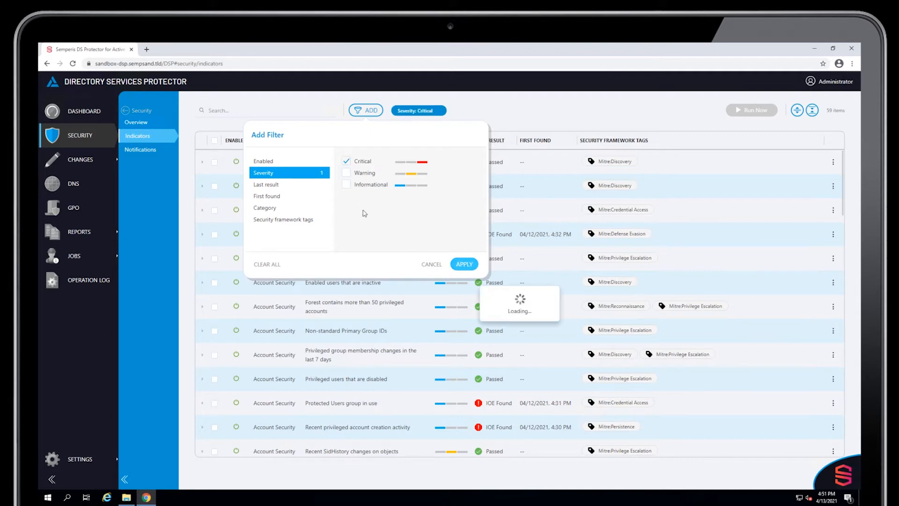
{"action": "left_click", "coordinate": [464, 264]}
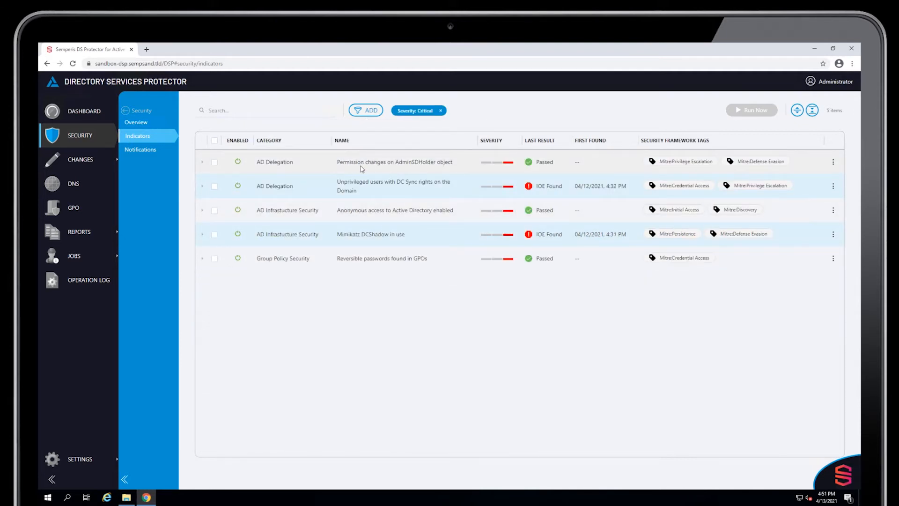
{"action": "mouse_move", "coordinate": [509, 161]}
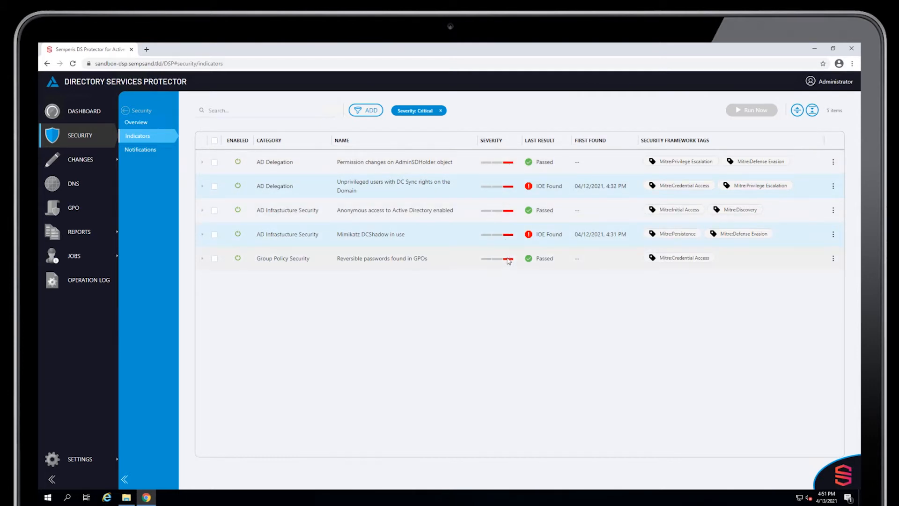
{"action": "mouse_move", "coordinate": [533, 258]}
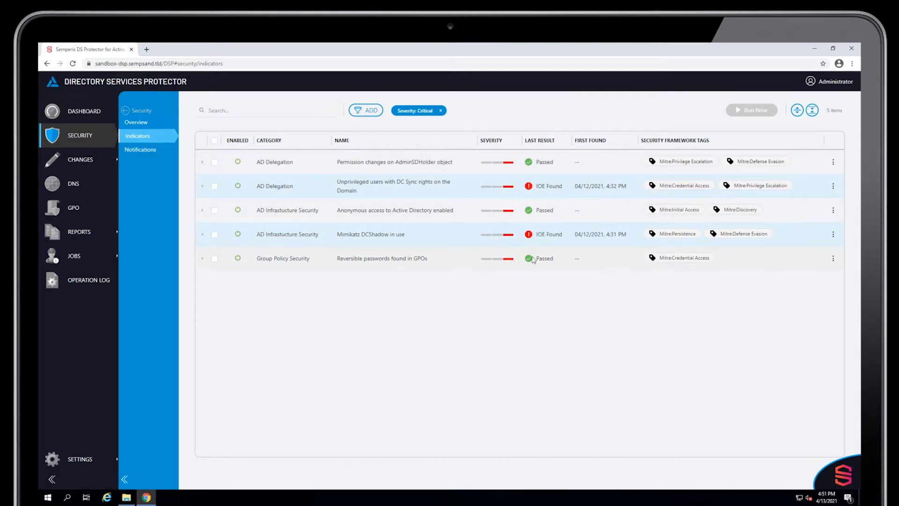
{"action": "left_click", "coordinate": [442, 110]}
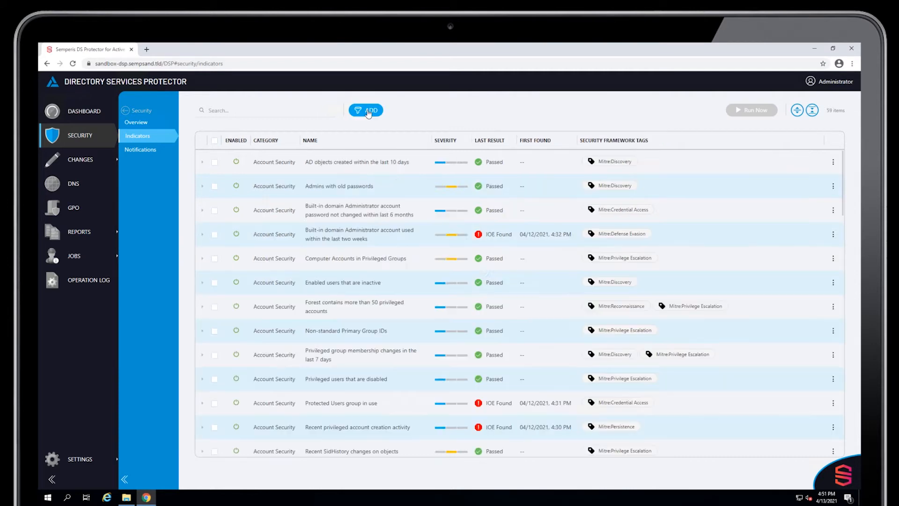
{"action": "left_click", "coordinate": [366, 111]}
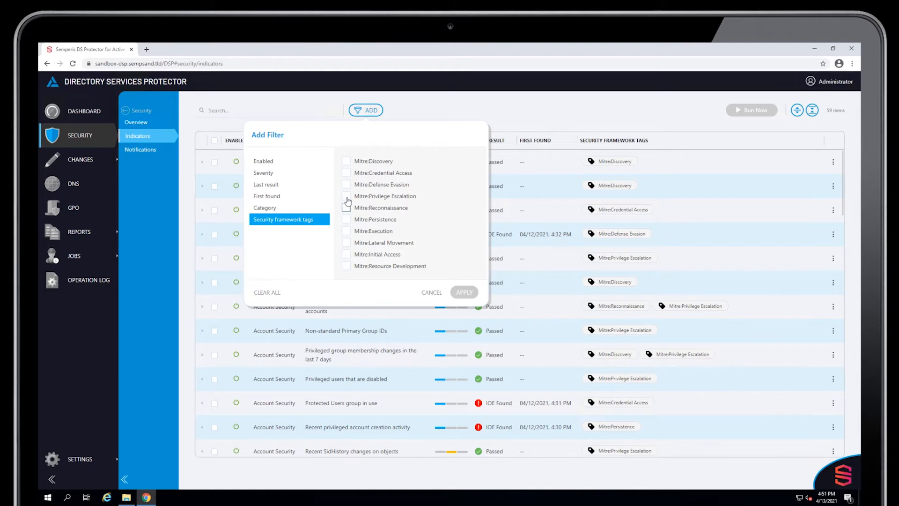
{"action": "left_click", "coordinate": [347, 208]}
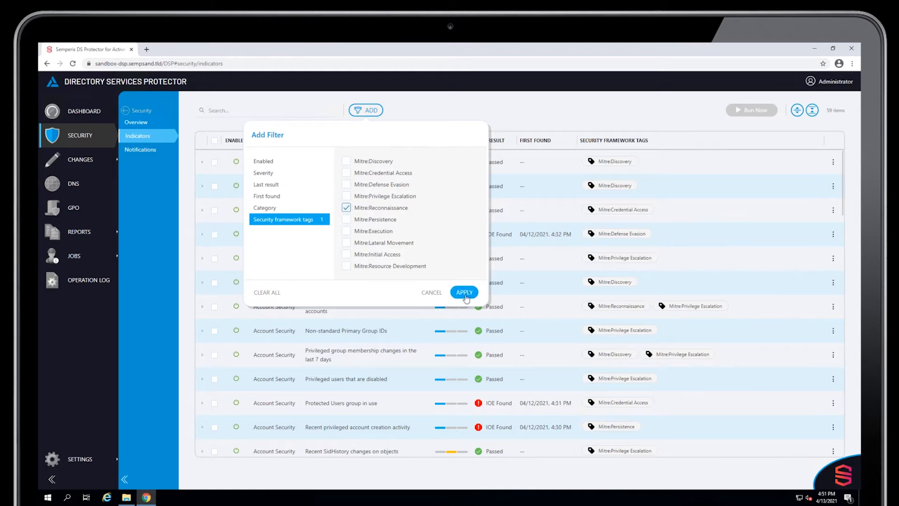
{"action": "left_click", "coordinate": [464, 292]}
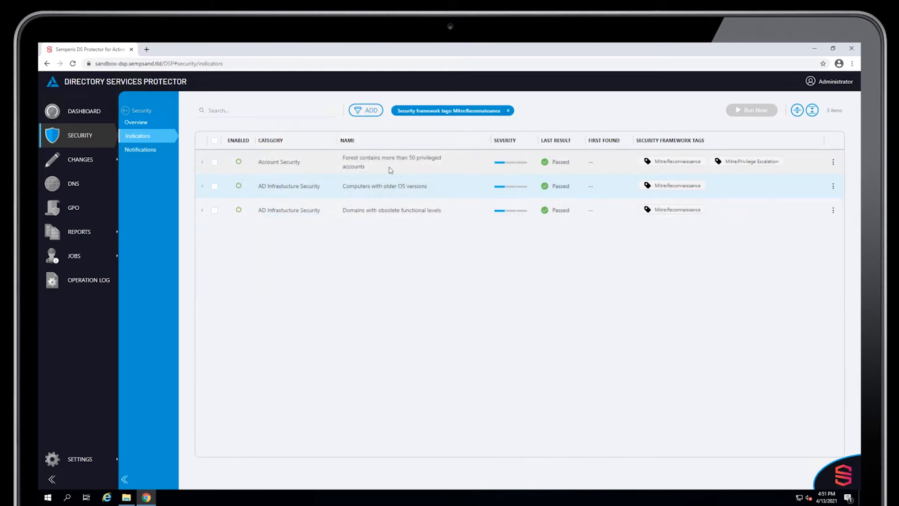
{"action": "left_click", "coordinate": [508, 110]}
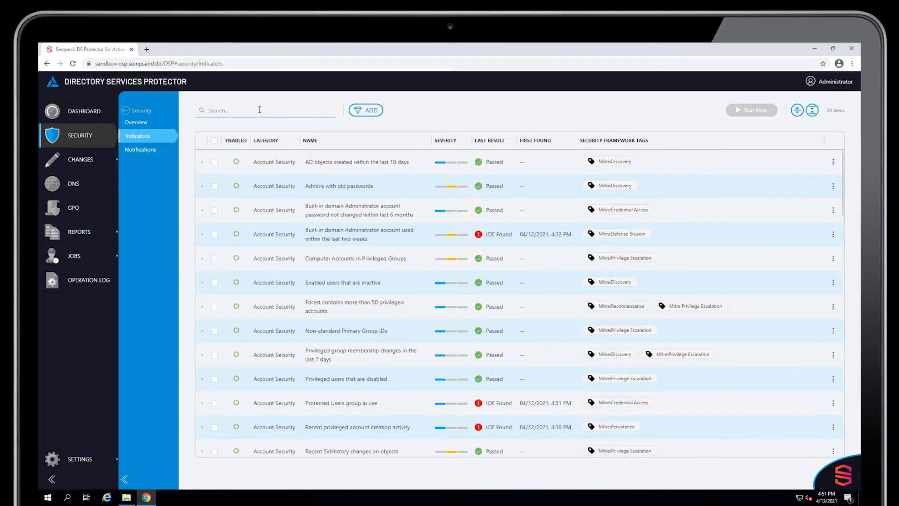
{"action": "type", "text": "kerberos"}
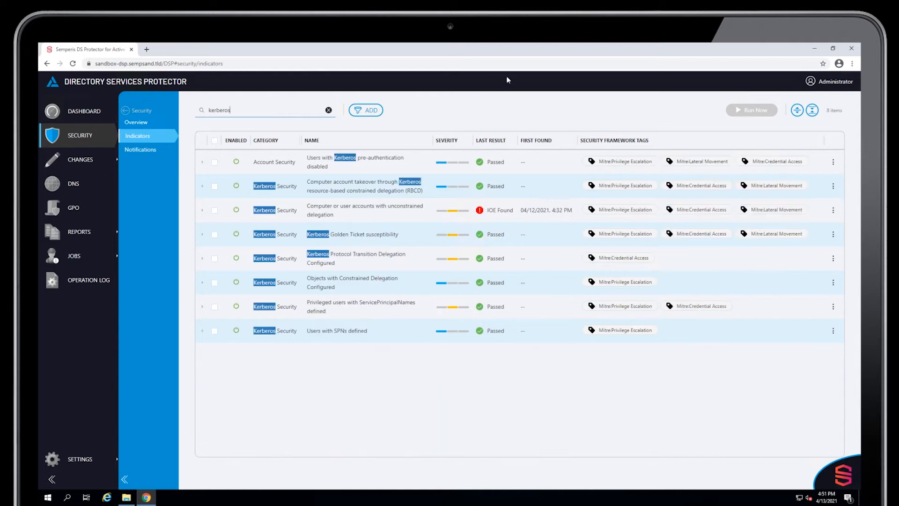
{"action": "mouse_move", "coordinate": [274, 176]}
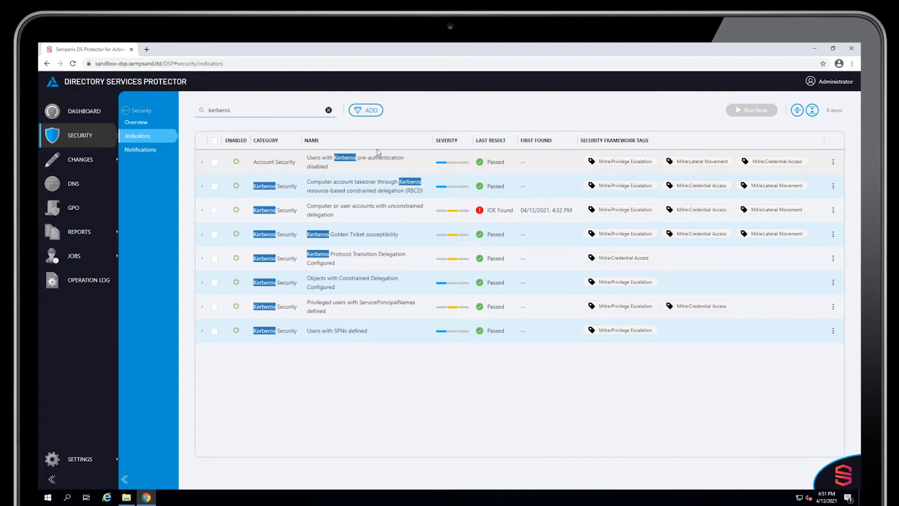
{"action": "mouse_move", "coordinate": [299, 167]}
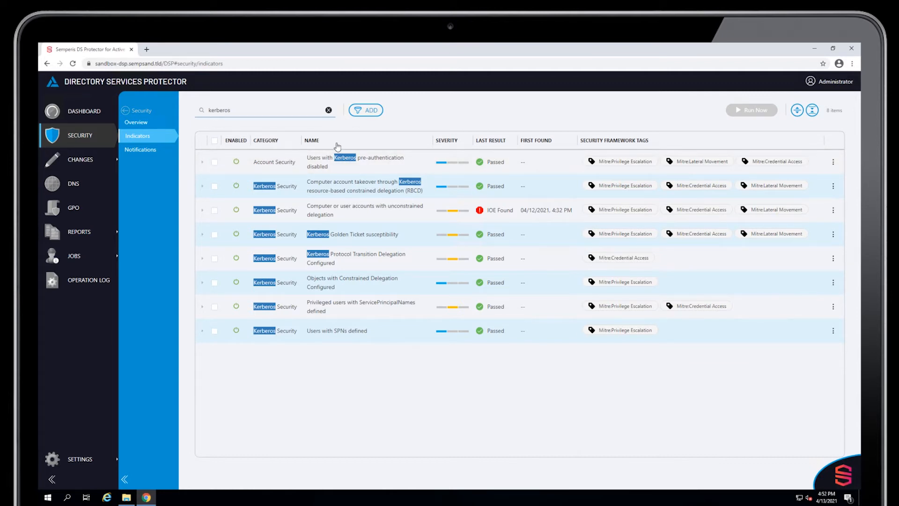
{"action": "left_click", "coordinate": [328, 110]}
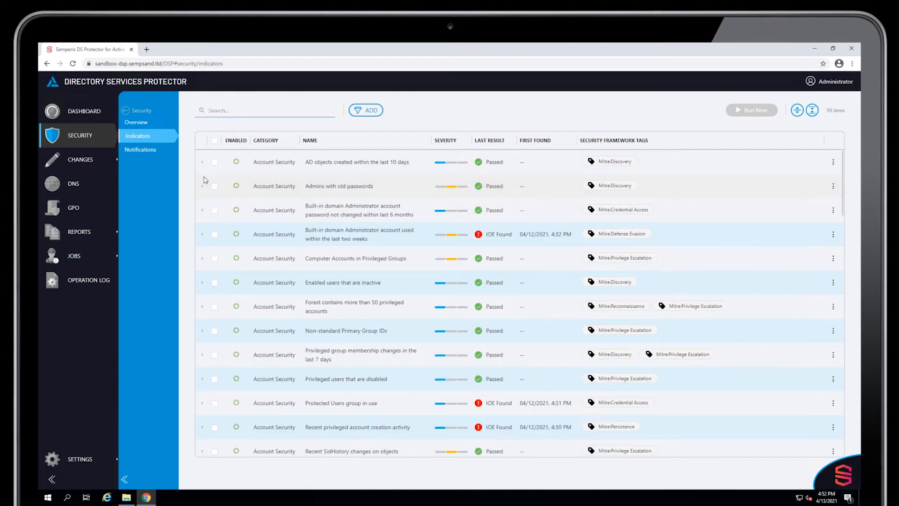
{"action": "mouse_move", "coordinate": [309, 237]}
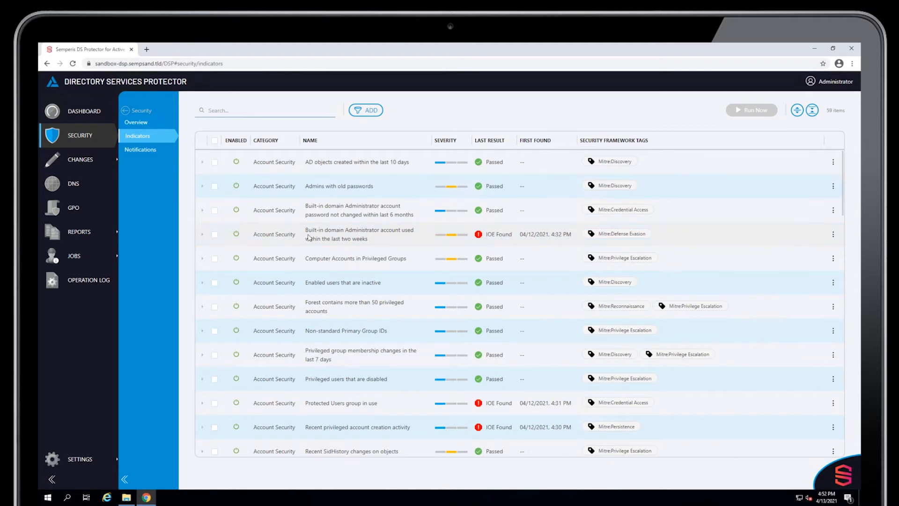
- Expand the built-in Administrator indicator to show weight 5/10, hourly schedule and score
{"action": "left_click", "coordinate": [202, 235]}
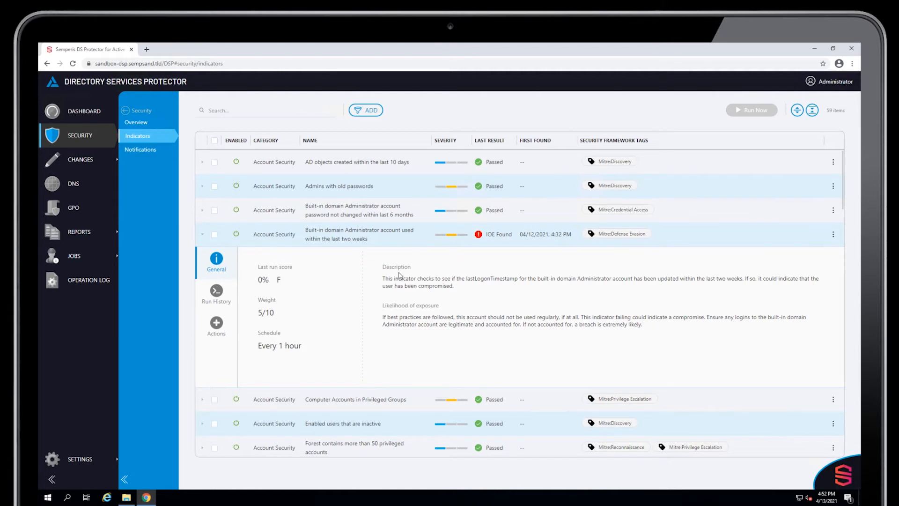
{"action": "mouse_move", "coordinate": [449, 332]}
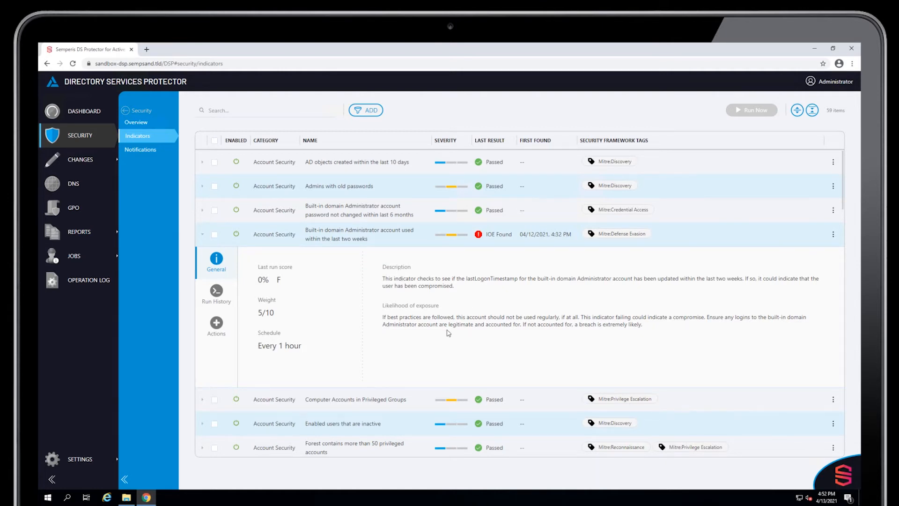
{"action": "mouse_move", "coordinate": [412, 313]}
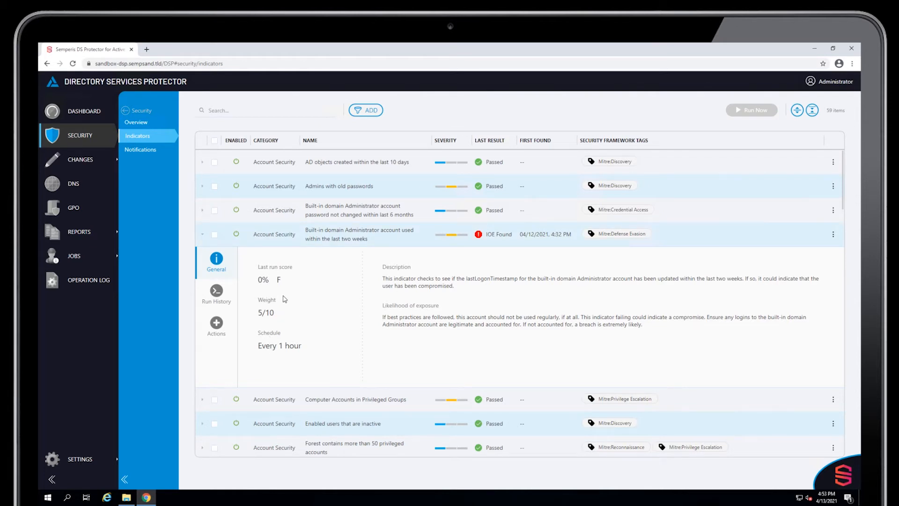
{"action": "mouse_move", "coordinate": [265, 320]}
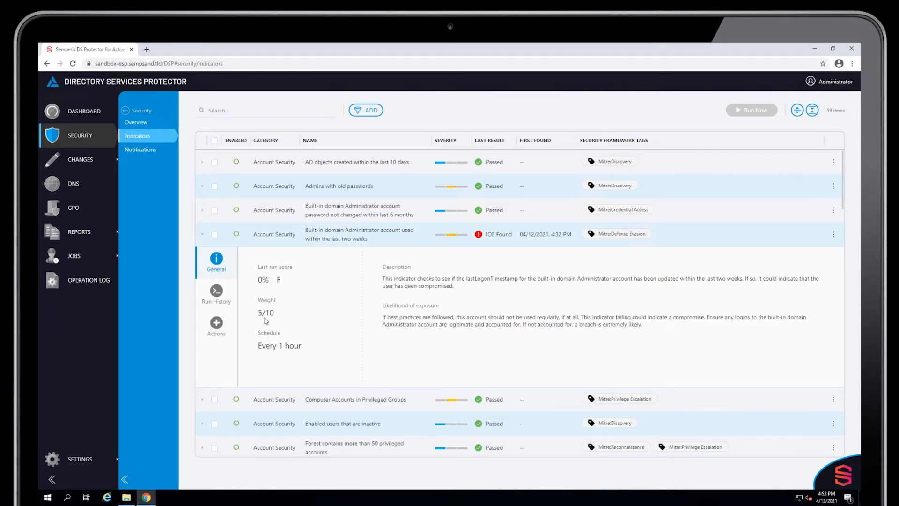
{"action": "mouse_move", "coordinate": [277, 349]}
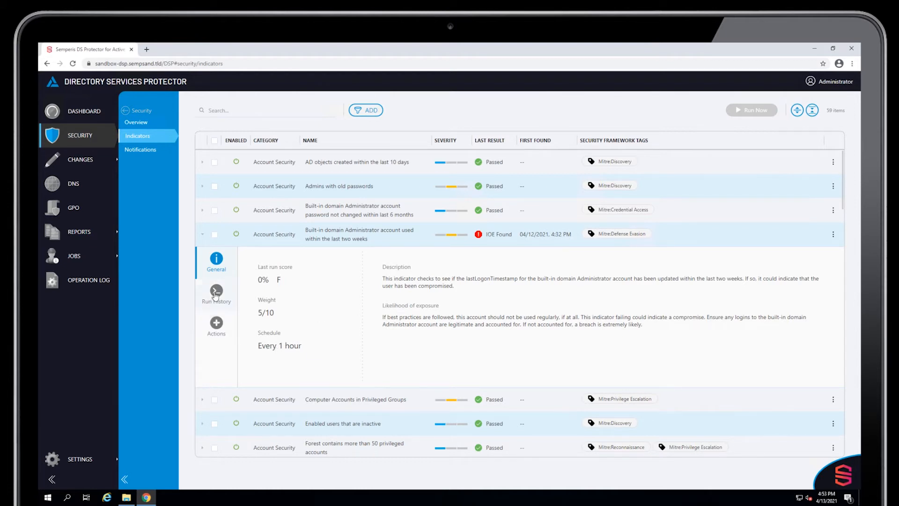
- Show the Administrator indicator's Run History listing 24 hourly runs with IOEs found
{"action": "left_click", "coordinate": [216, 292]}
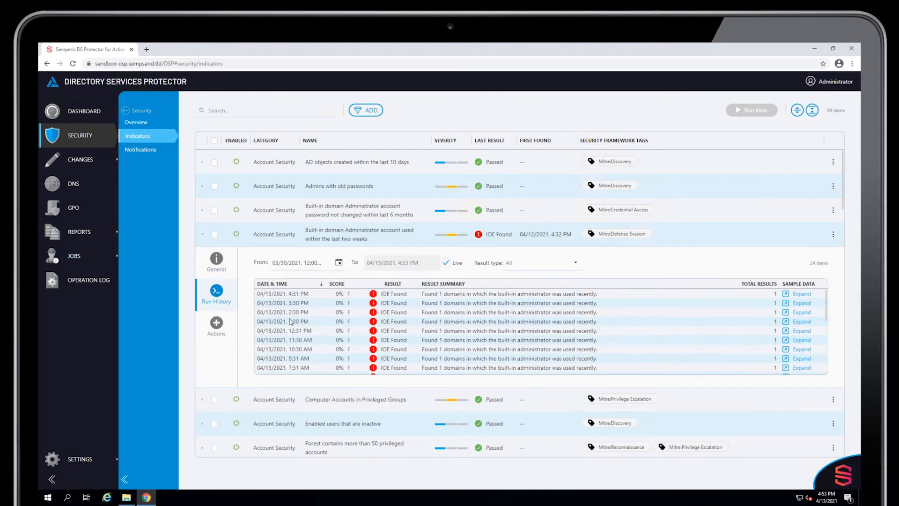
{"action": "scroll", "scroll_direction": "down", "scroll_amount": 3}
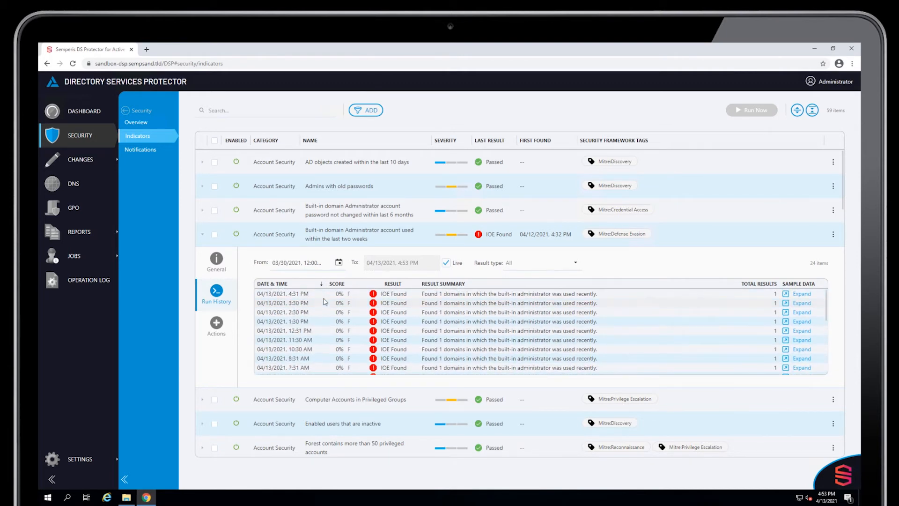
{"action": "mouse_move", "coordinate": [712, 298]}
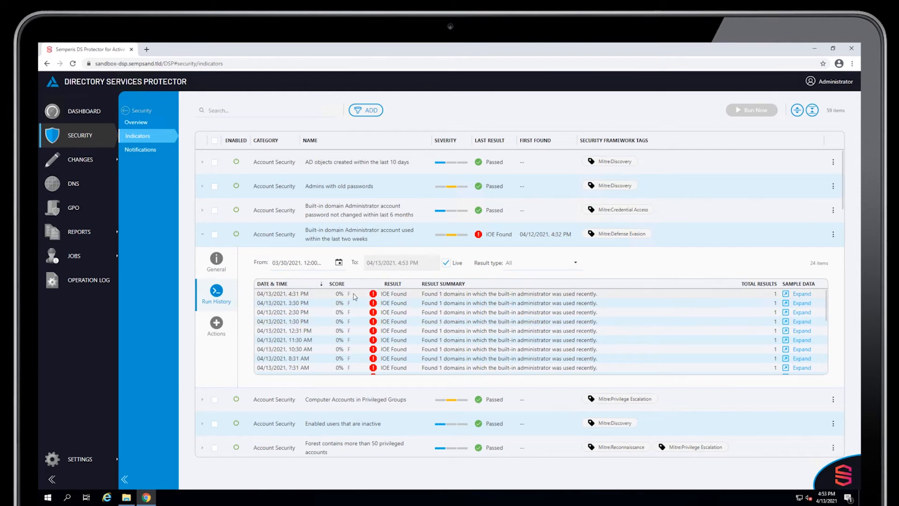
{"action": "mouse_move", "coordinate": [774, 294]}
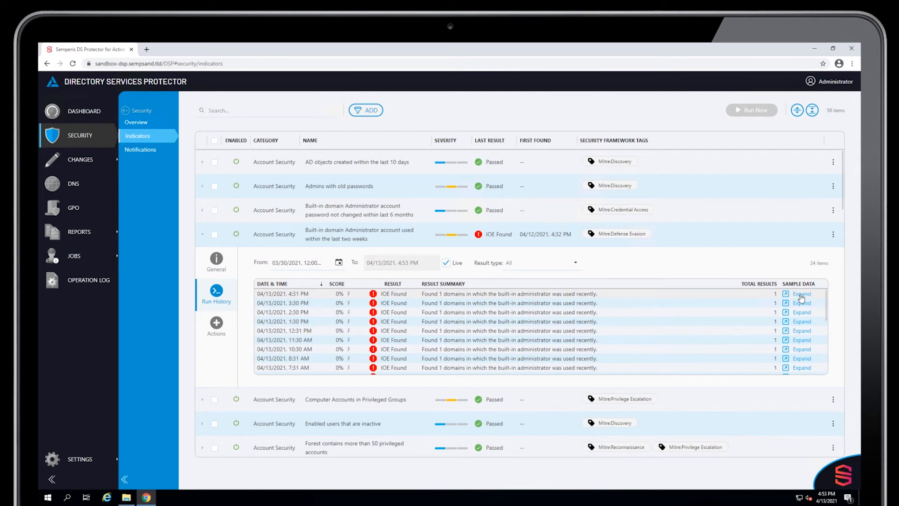
{"action": "left_click", "coordinate": [801, 293]}
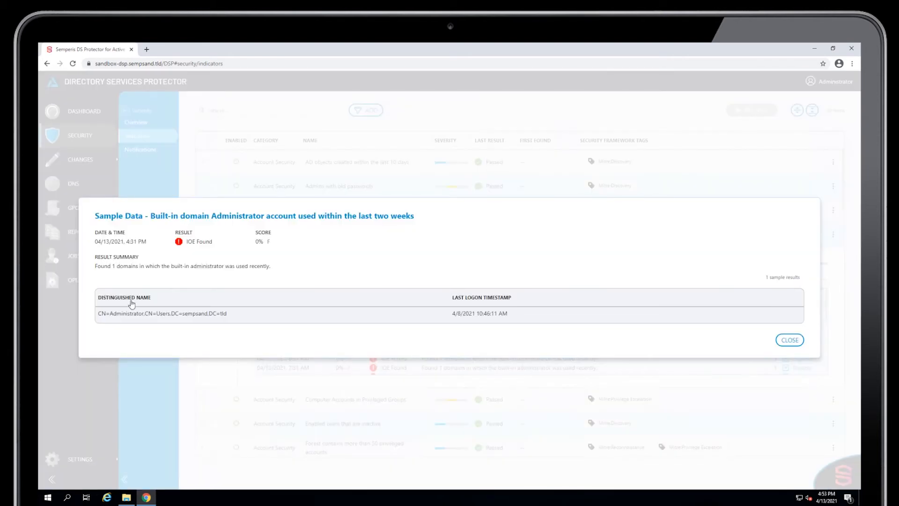
{"action": "mouse_move", "coordinate": [147, 318]}
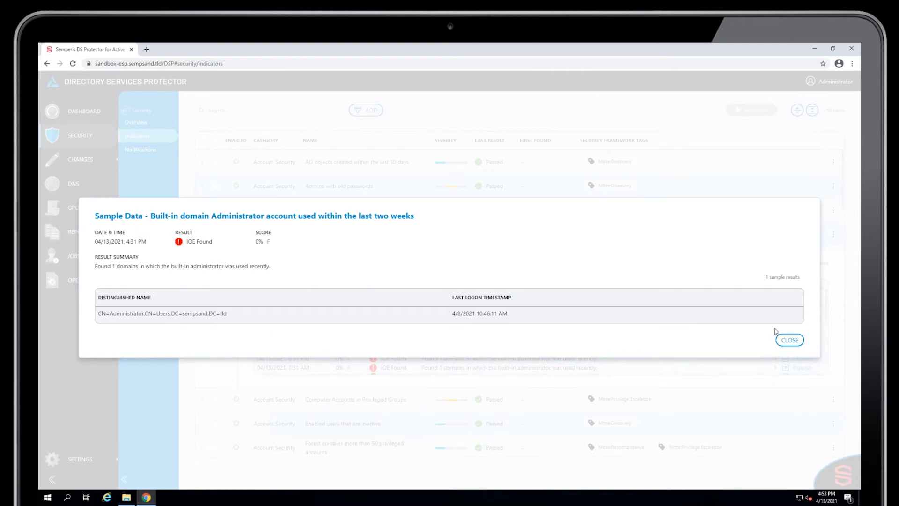
{"action": "left_click", "coordinate": [790, 340]}
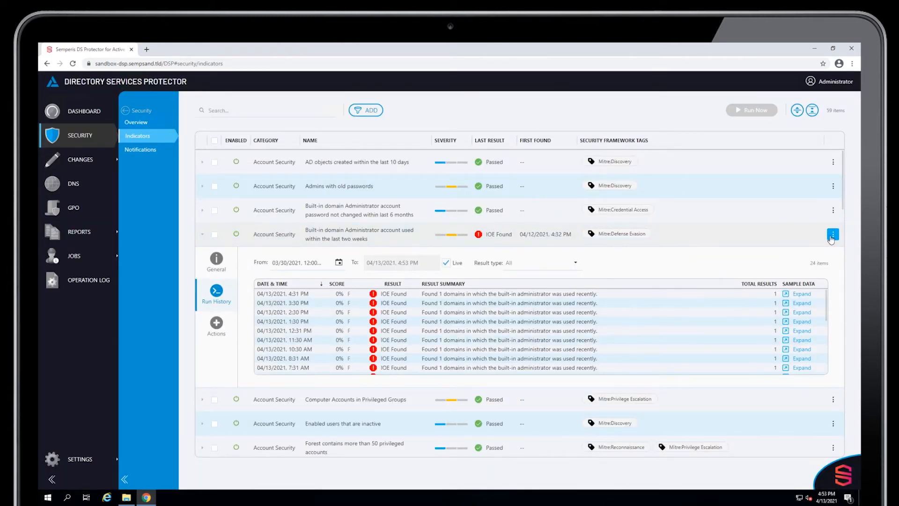
- Create a report for the built-in Administrator indicator, then return to the Security overview
{"action": "left_click", "coordinate": [832, 235]}
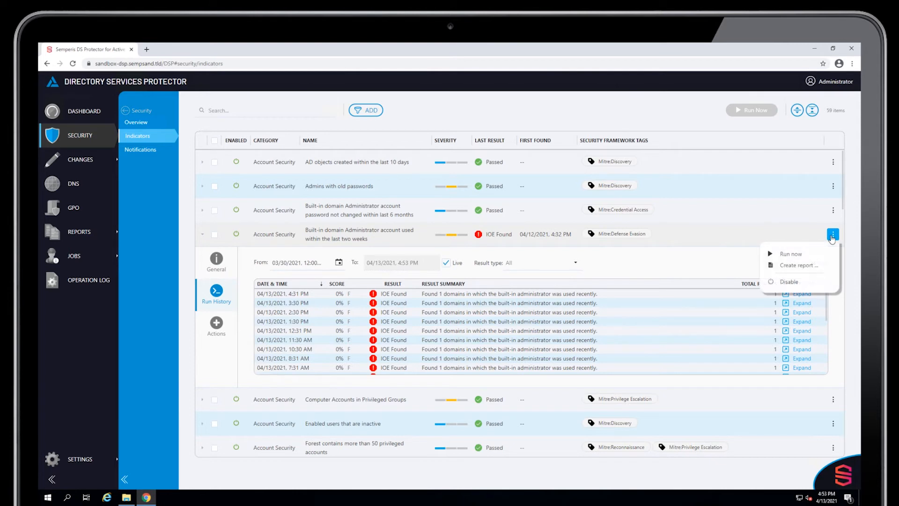
{"action": "mouse_move", "coordinate": [799, 265]}
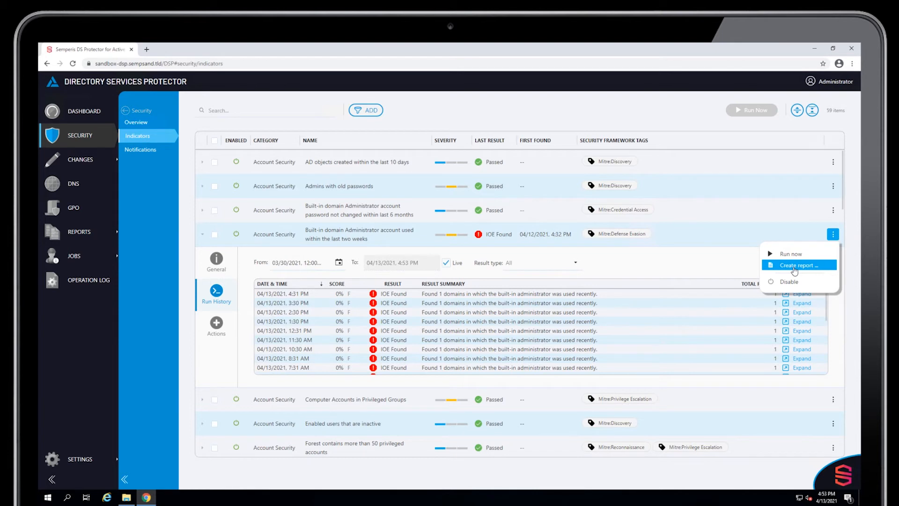
{"action": "left_click", "coordinate": [799, 266]}
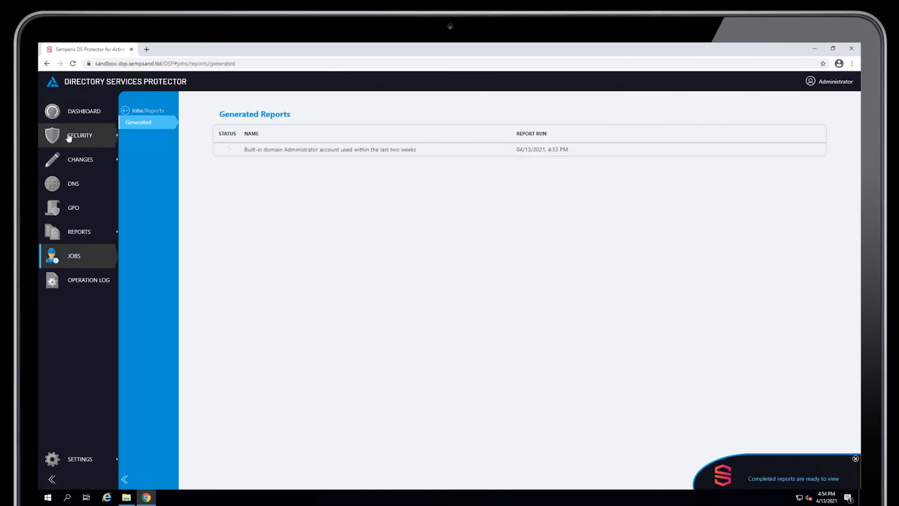
{"action": "left_click", "coordinate": [80, 136]}
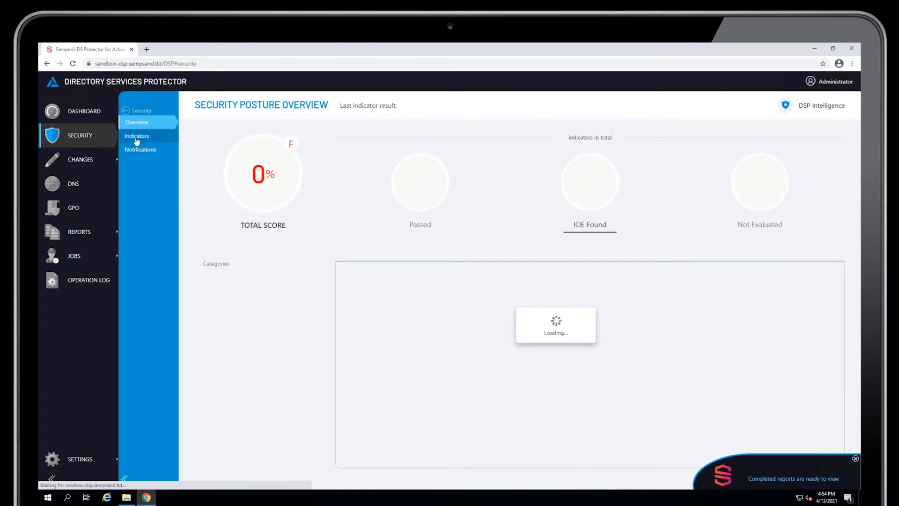
- Read the built-in Administrator indicator's Remediation advice, then collapse its details
{"action": "left_click", "coordinate": [137, 136]}
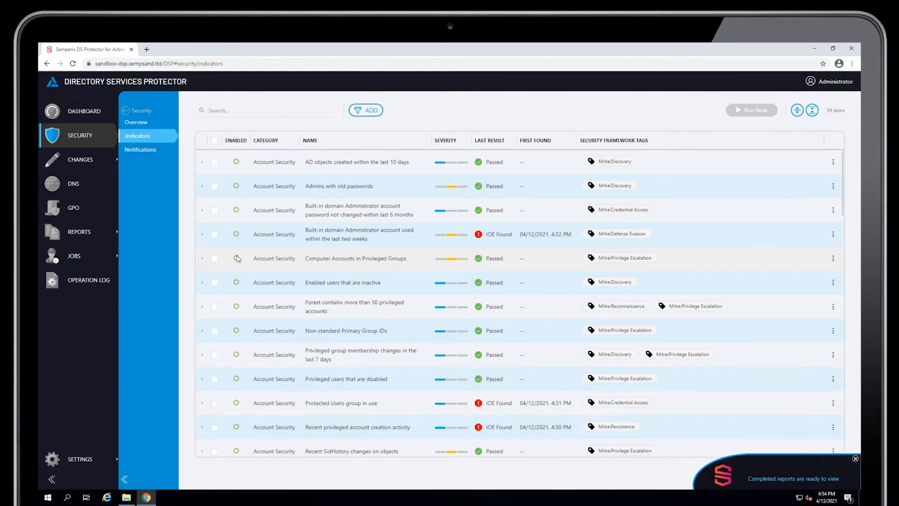
{"action": "mouse_move", "coordinate": [203, 237]}
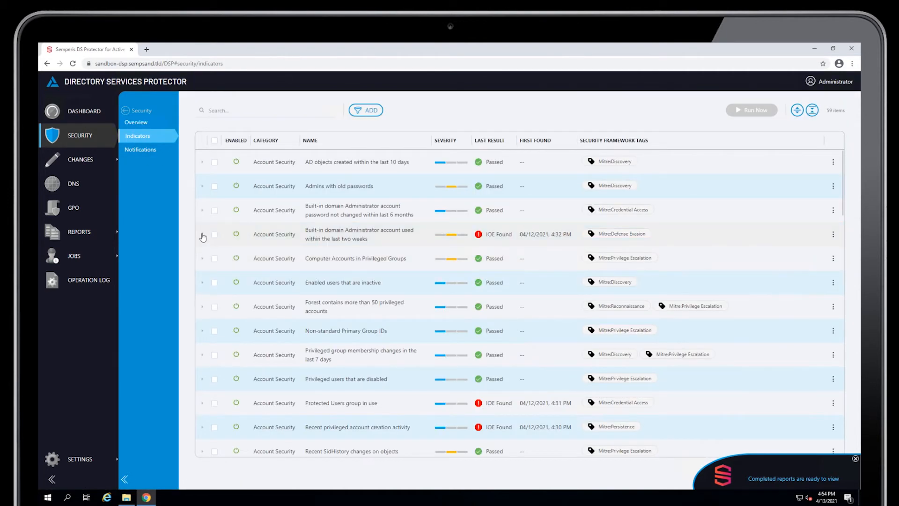
{"action": "left_click", "coordinate": [203, 235]}
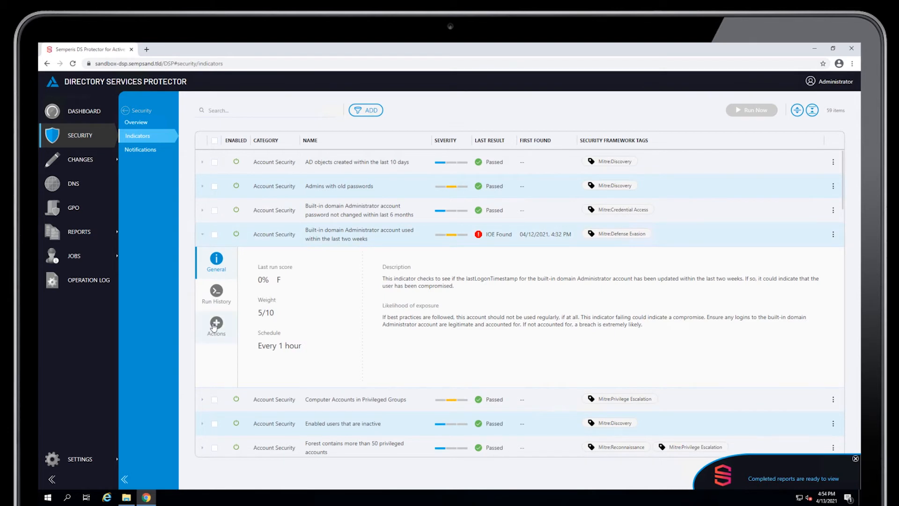
{"action": "left_click", "coordinate": [216, 326]}
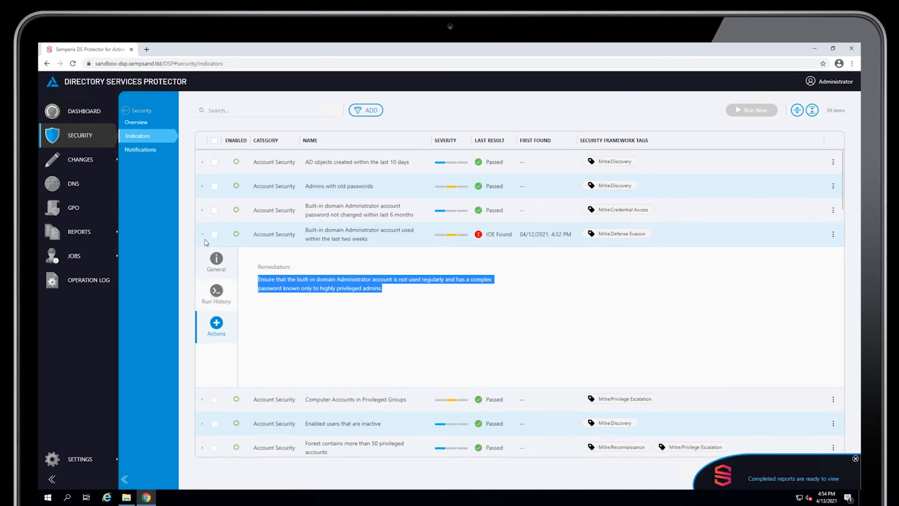
{"action": "left_click", "coordinate": [203, 234]}
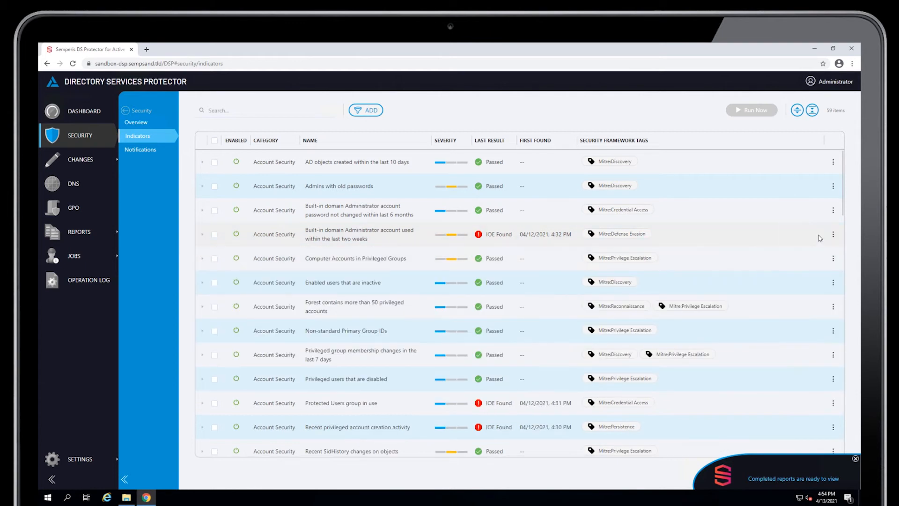
- Check the Administrator indicator's Run now options and select the first four indicators
{"action": "left_click", "coordinate": [833, 235]}
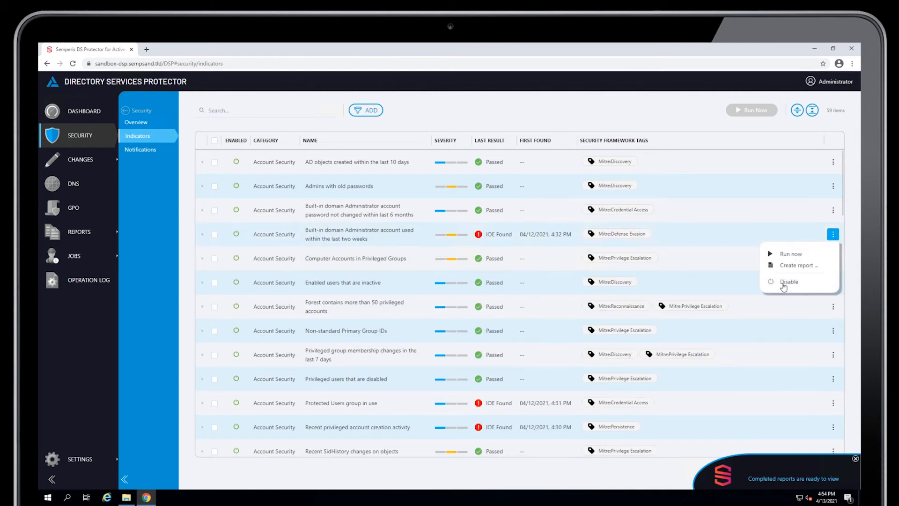
{"action": "mouse_move", "coordinate": [788, 281]}
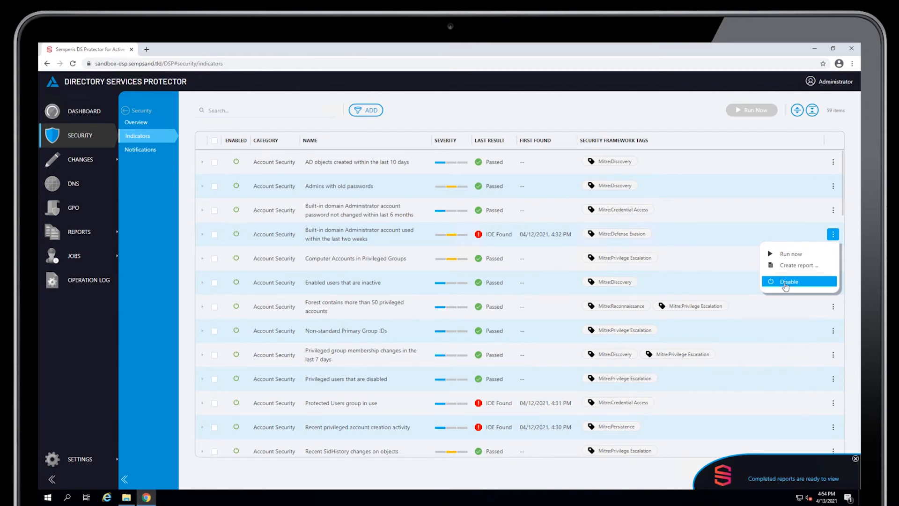
{"action": "mouse_move", "coordinate": [696, 130]}
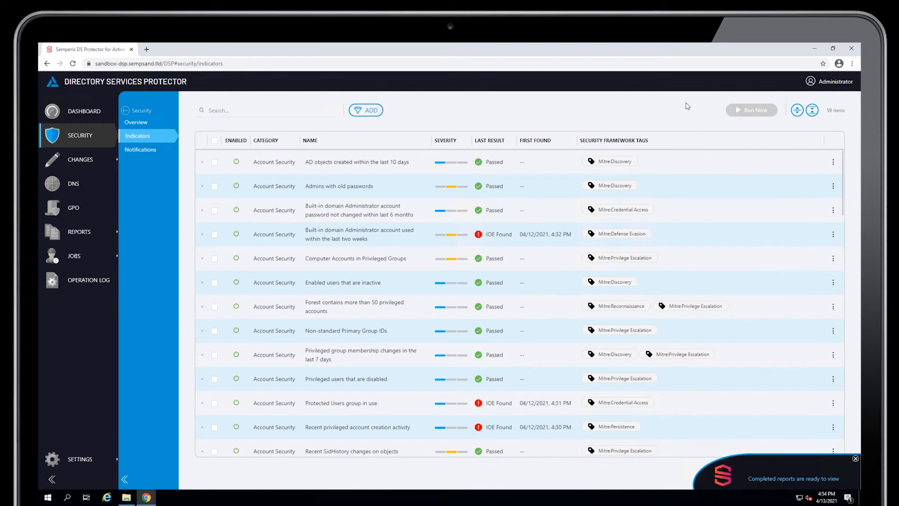
{"action": "mouse_move", "coordinate": [543, 140]}
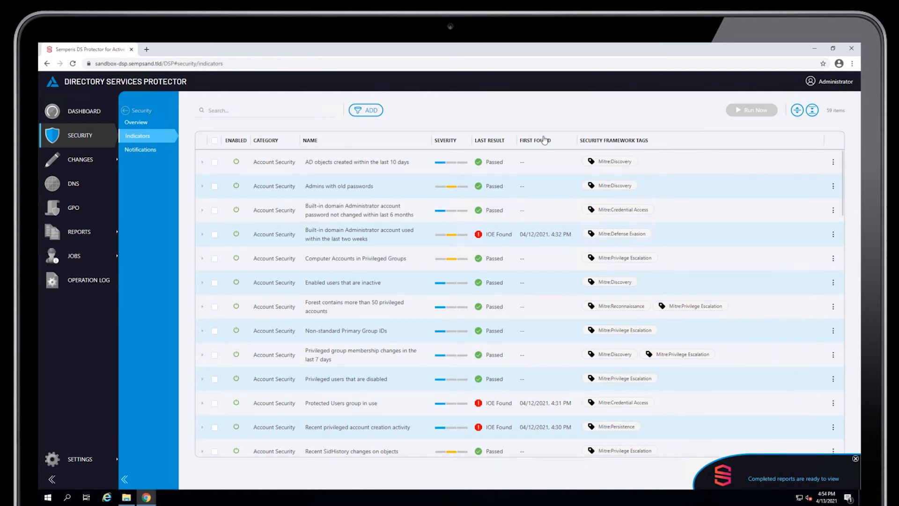
{"action": "left_click", "coordinate": [214, 162]}
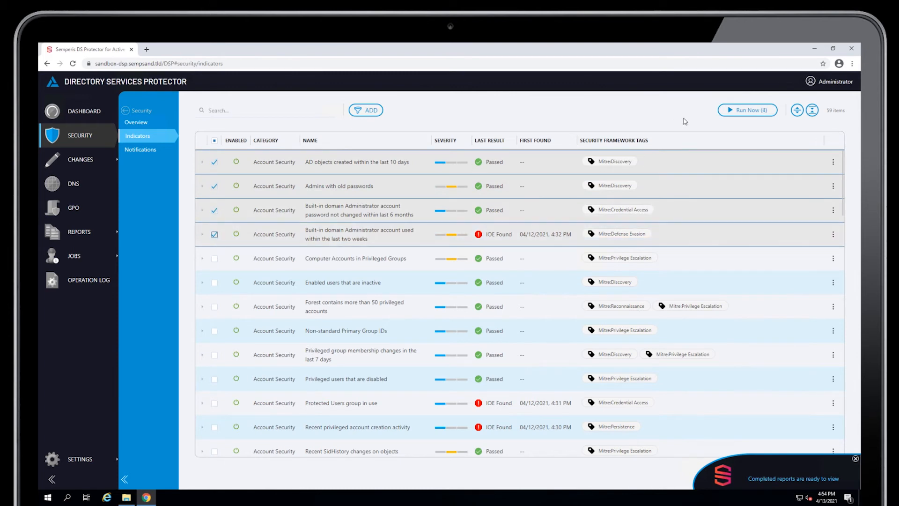
{"action": "mouse_move", "coordinate": [746, 113]}
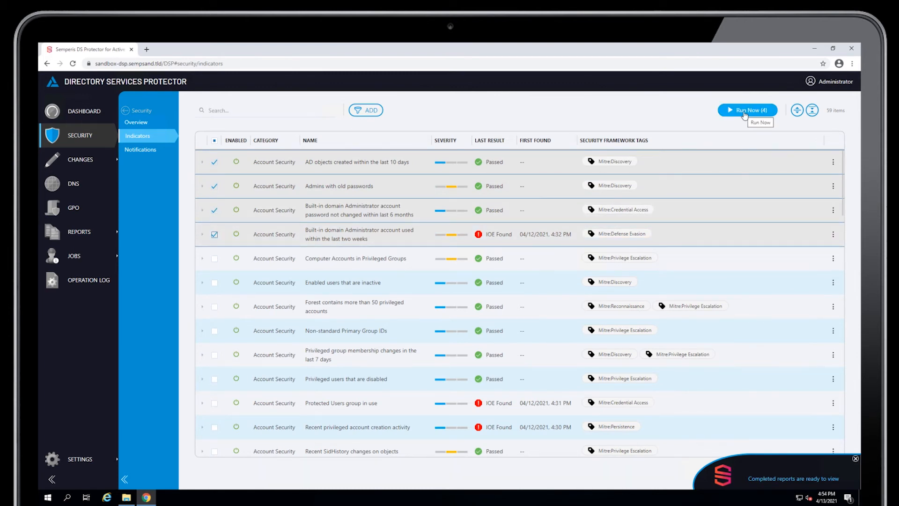
{"action": "mouse_move", "coordinate": [748, 113]}
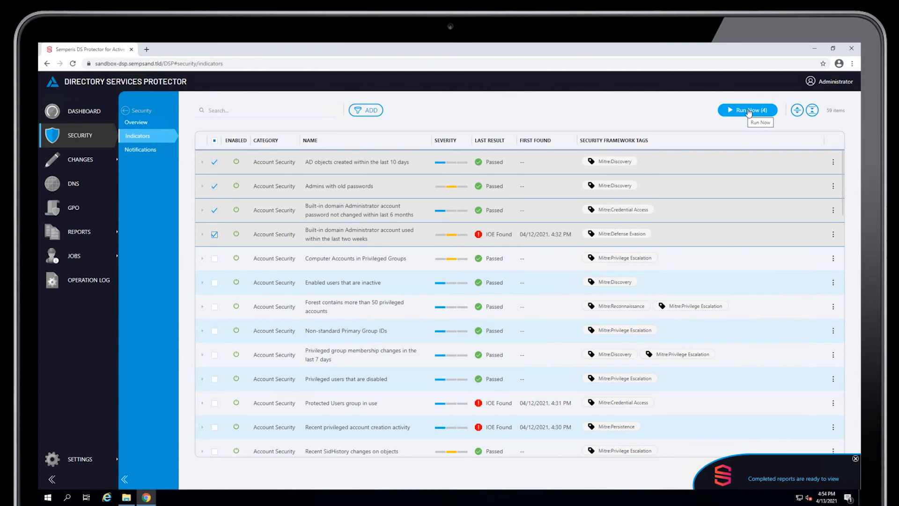
- Open the Security Notifications page, which currently shows no data
{"action": "left_click", "coordinate": [140, 149]}
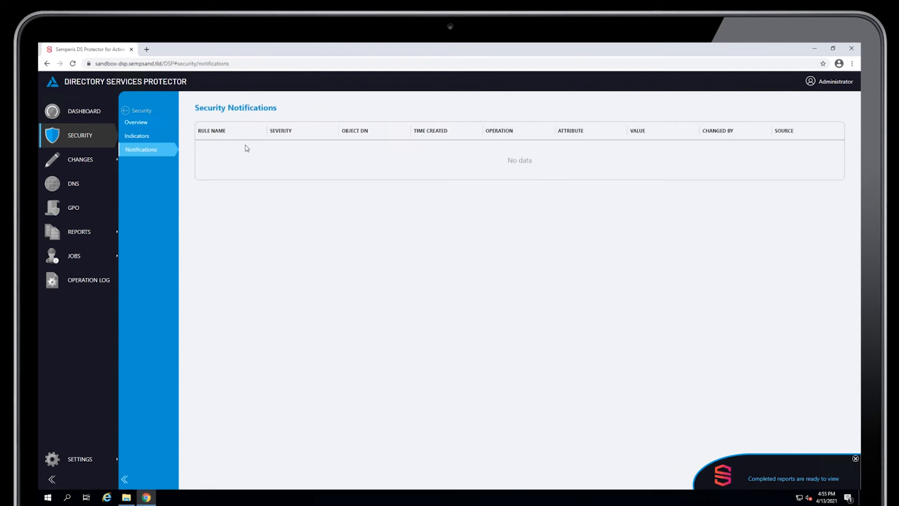
{"action": "mouse_move", "coordinate": [221, 149]}
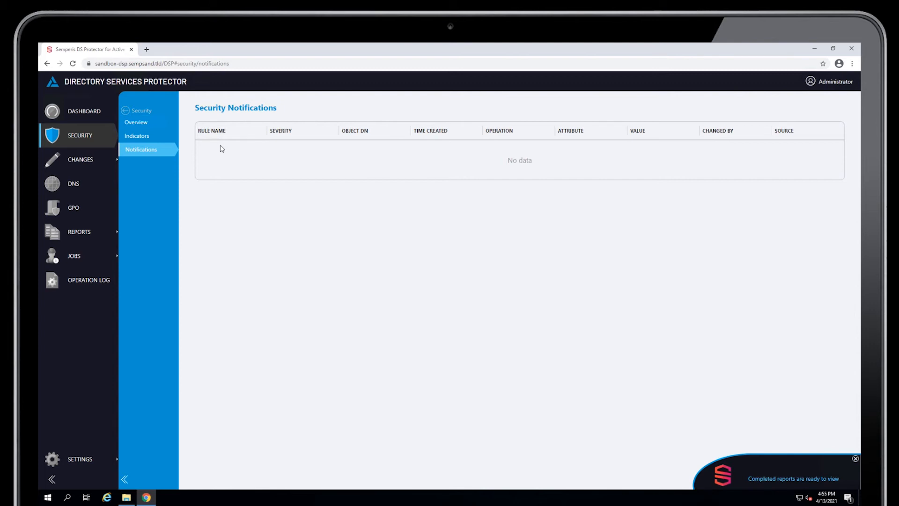
{"action": "mouse_move", "coordinate": [557, 150]}
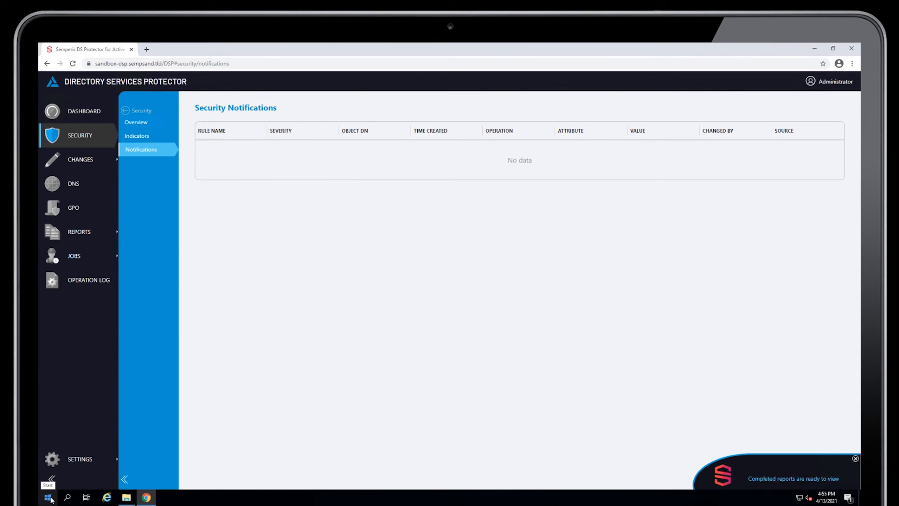
- Launch Event Viewer by running 'eventvwr' from the Windows Run dialog
{"action": "left_click", "coordinate": [137, 136]}
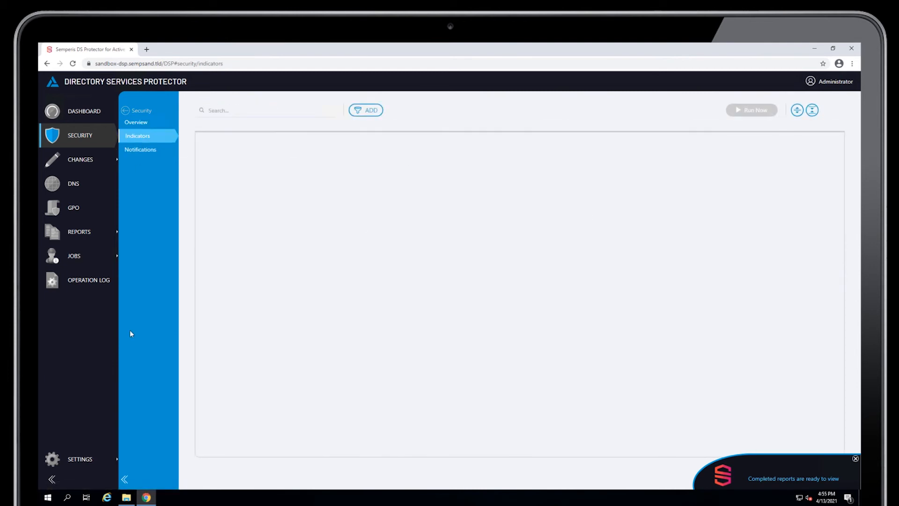
{"action": "right_click", "coordinate": [46, 498]}
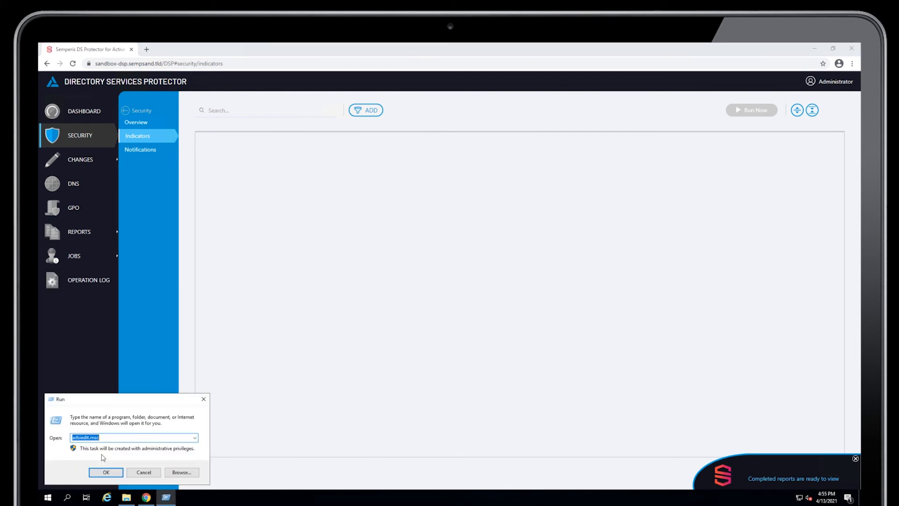
{"action": "type", "text": "eventvwr"}
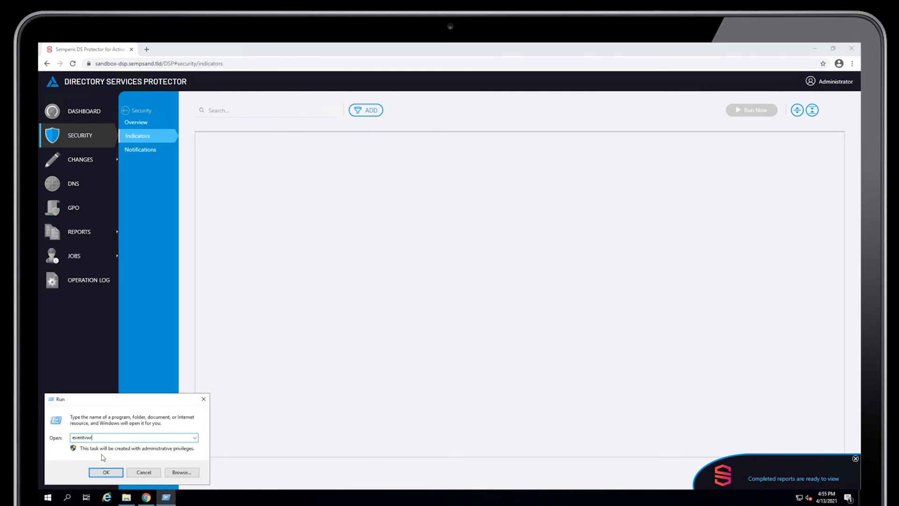
{"action": "left_click", "coordinate": [106, 472]}
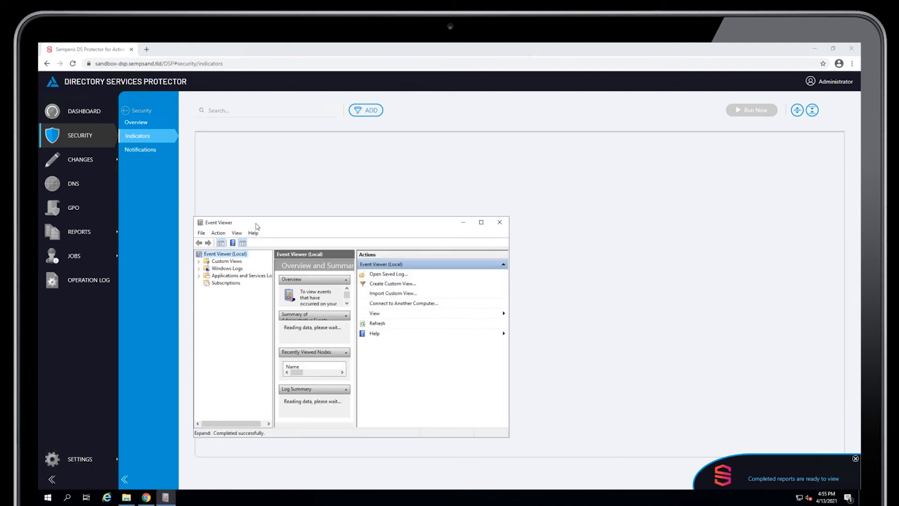
- Maximize Event Viewer and open the Semperis DSP Security Operational log (1,013 events)
{"action": "left_click", "coordinate": [481, 222]}
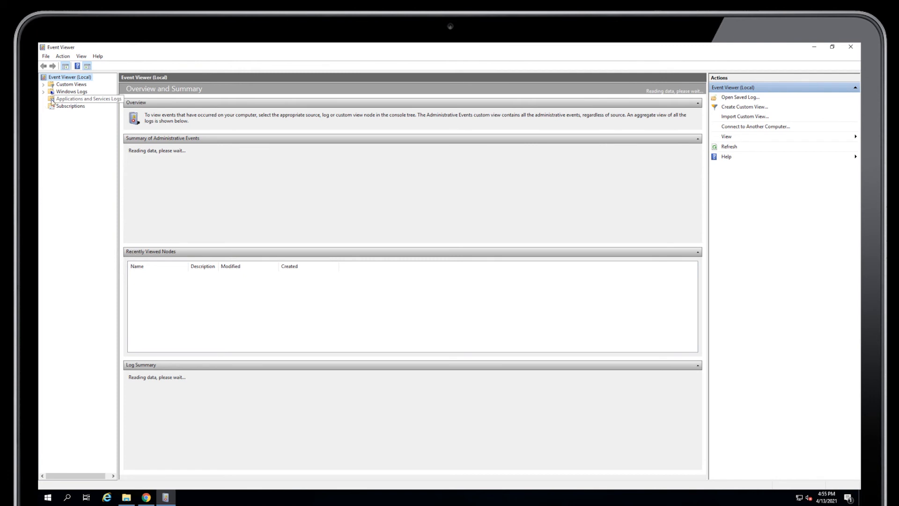
{"action": "left_click", "coordinate": [45, 99]}
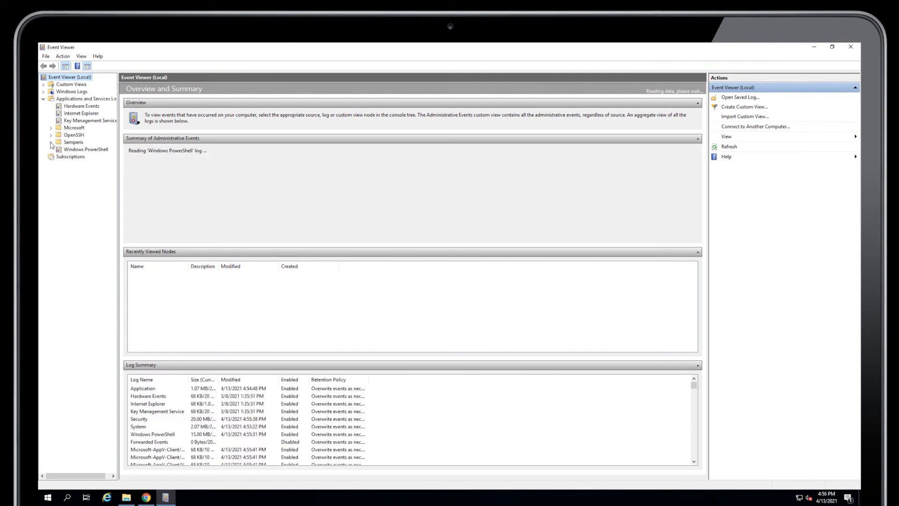
{"action": "left_click", "coordinate": [50, 142]}
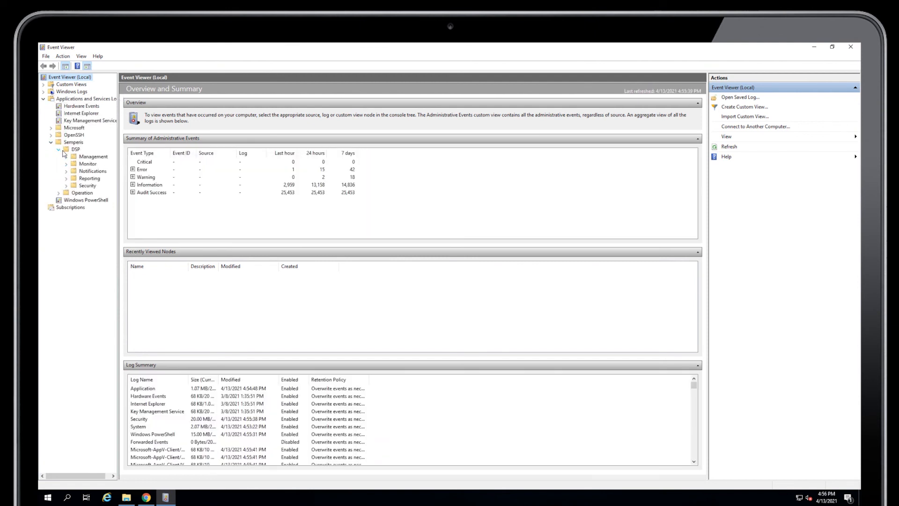
{"action": "left_click", "coordinate": [66, 185]}
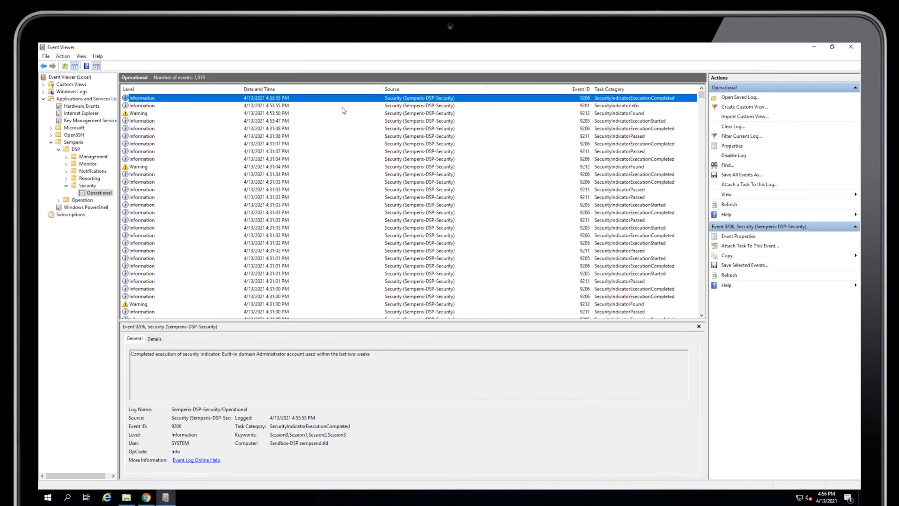
{"action": "mouse_move", "coordinate": [145, 128]}
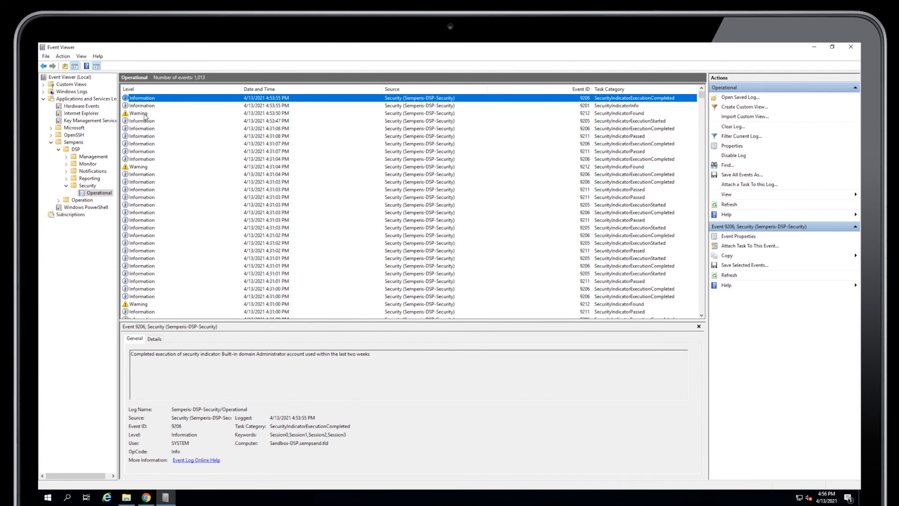
- Read Administrator-account warning event 9212, then return to Chrome's 83% security posture Overview
{"action": "left_click", "coordinate": [142, 113]}
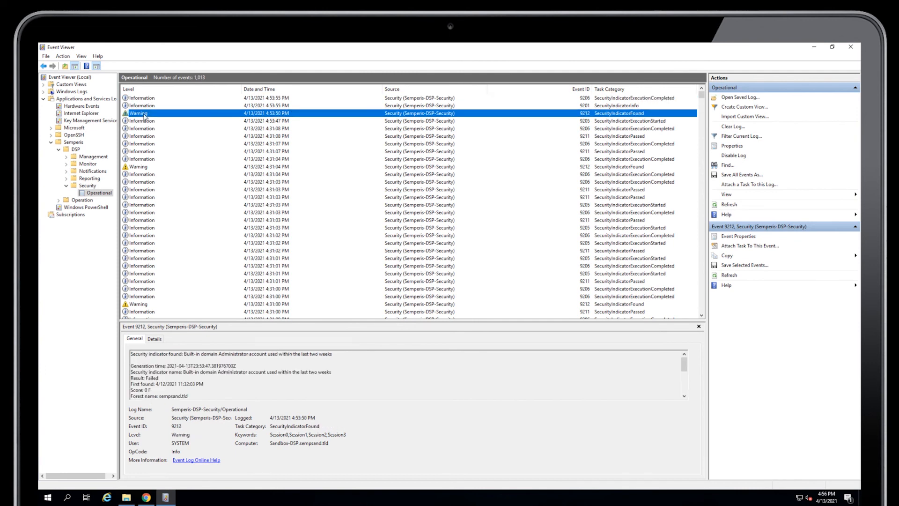
{"action": "mouse_move", "coordinate": [214, 296]}
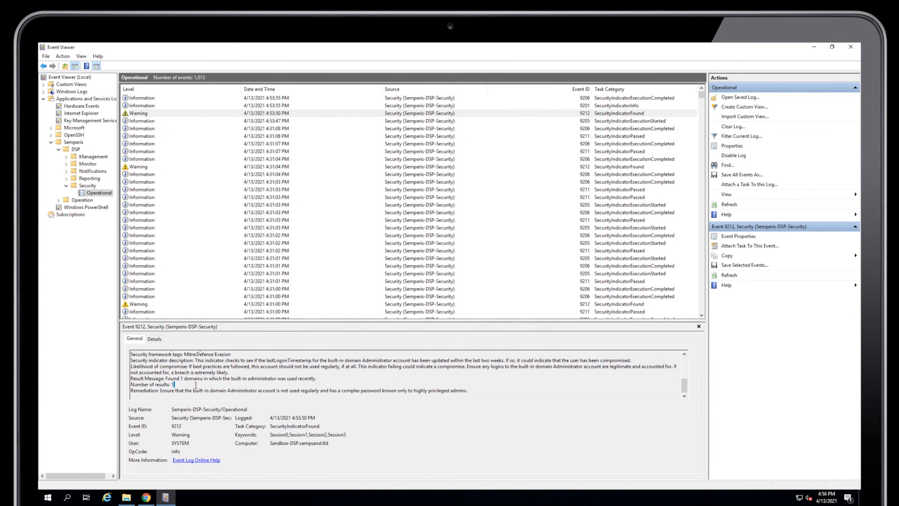
{"action": "left_click", "coordinate": [146, 497]}
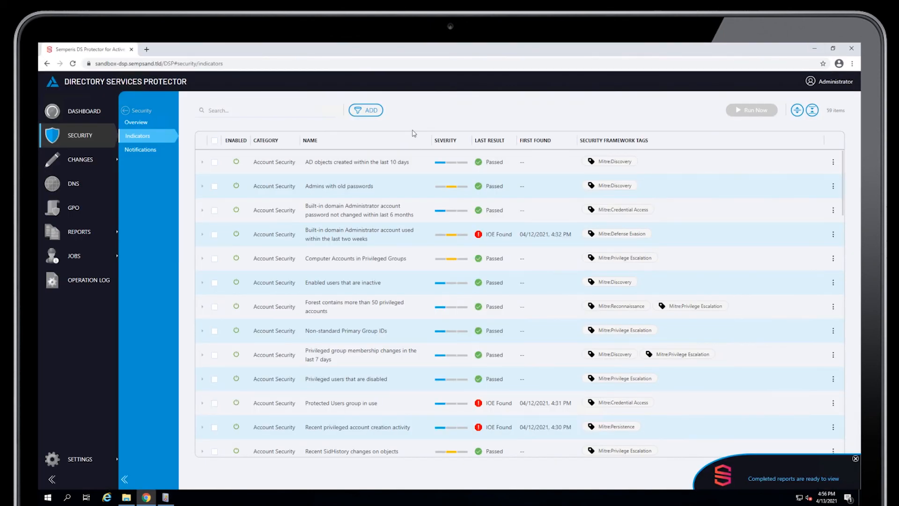
{"action": "left_click", "coordinate": [137, 122]}
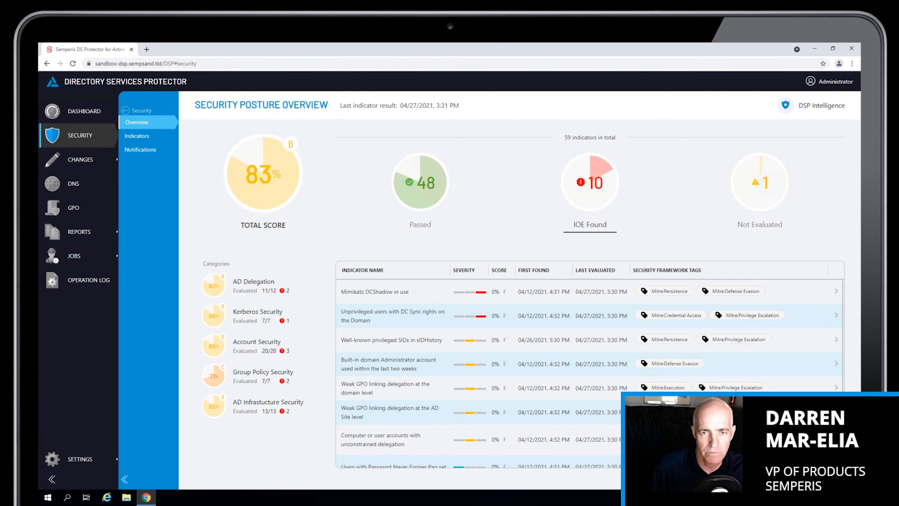